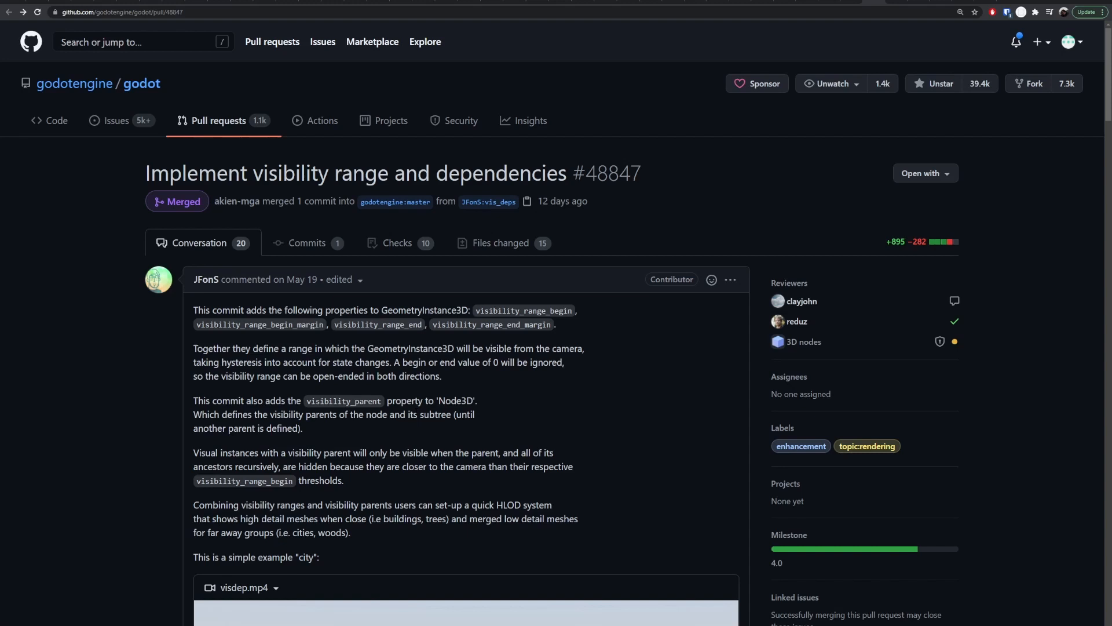
{"action": "mouse_move", "coordinate": [463, 376]}
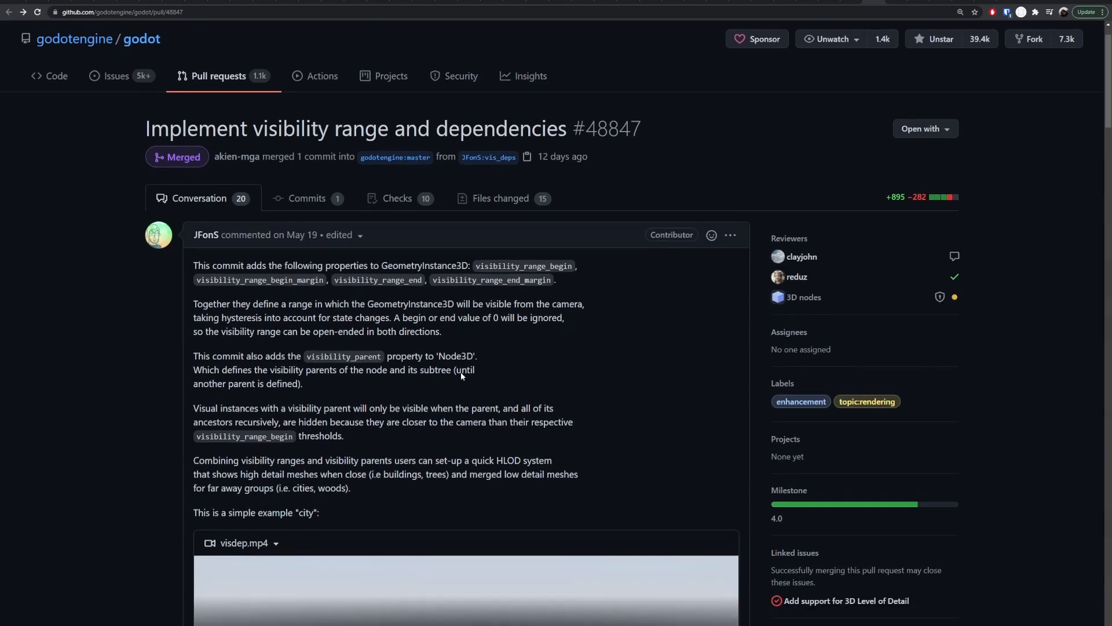
- Scroll around the LodExample scene to look over its node tree
{"action": "scroll", "scroll_direction": "up", "scroll_amount": 3}
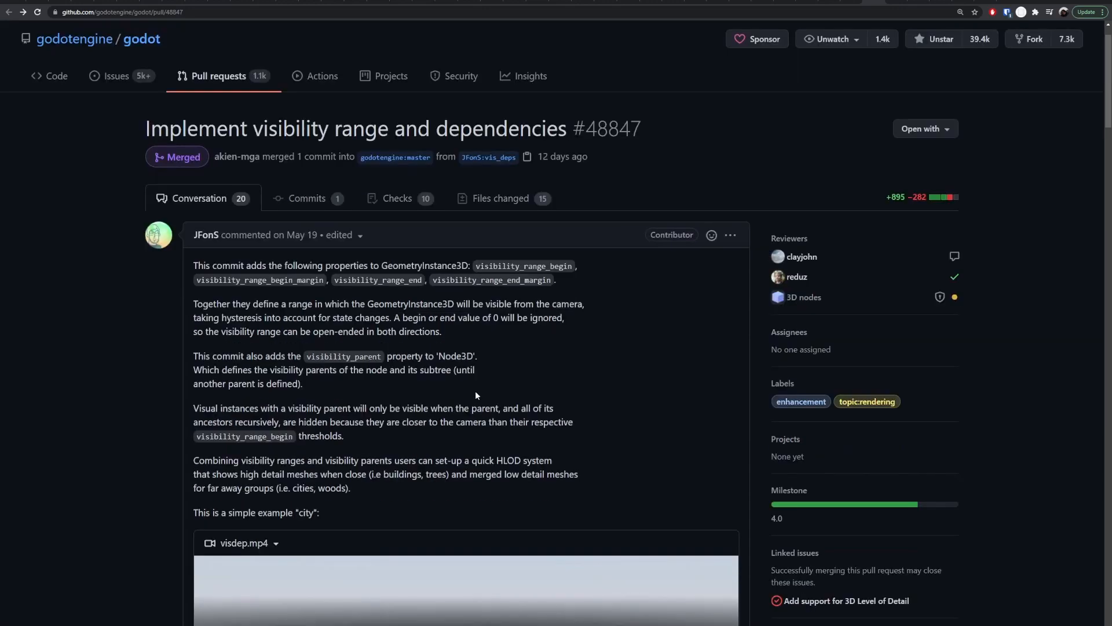
{"action": "scroll", "scroll_direction": "down", "scroll_amount": 3}
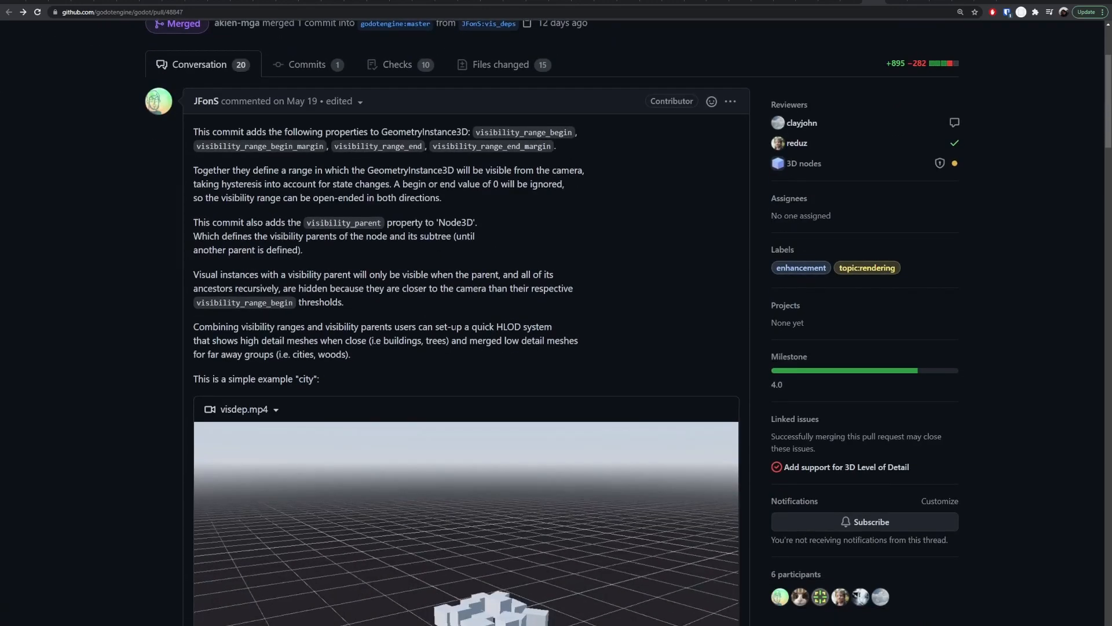
{"action": "scroll", "scroll_direction": "up", "scroll_amount": 3}
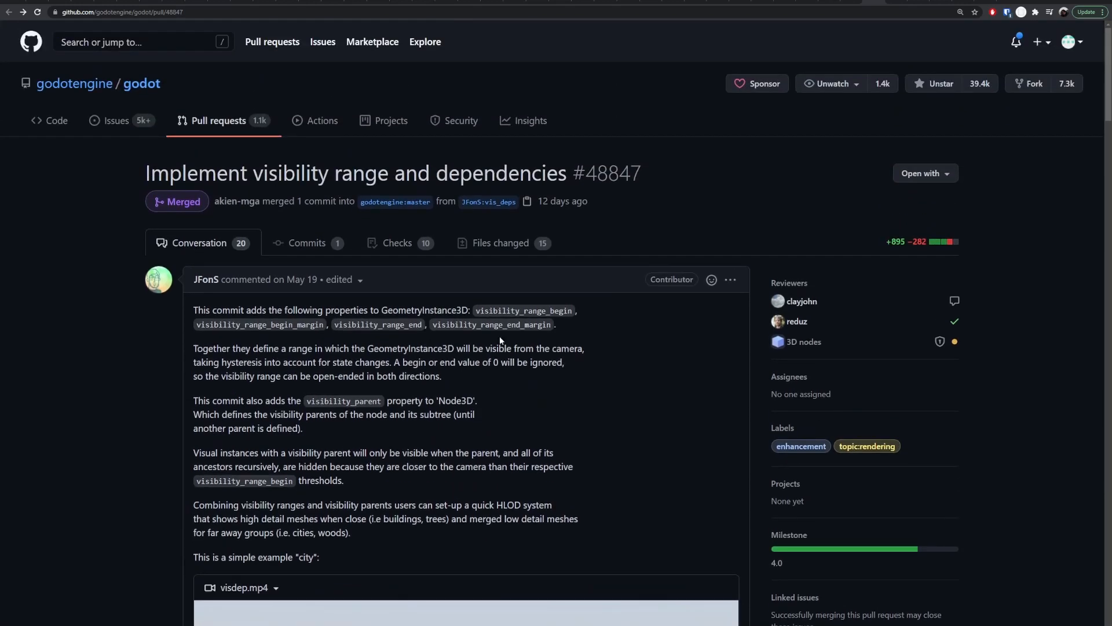
{"action": "mouse_move", "coordinate": [535, 338]}
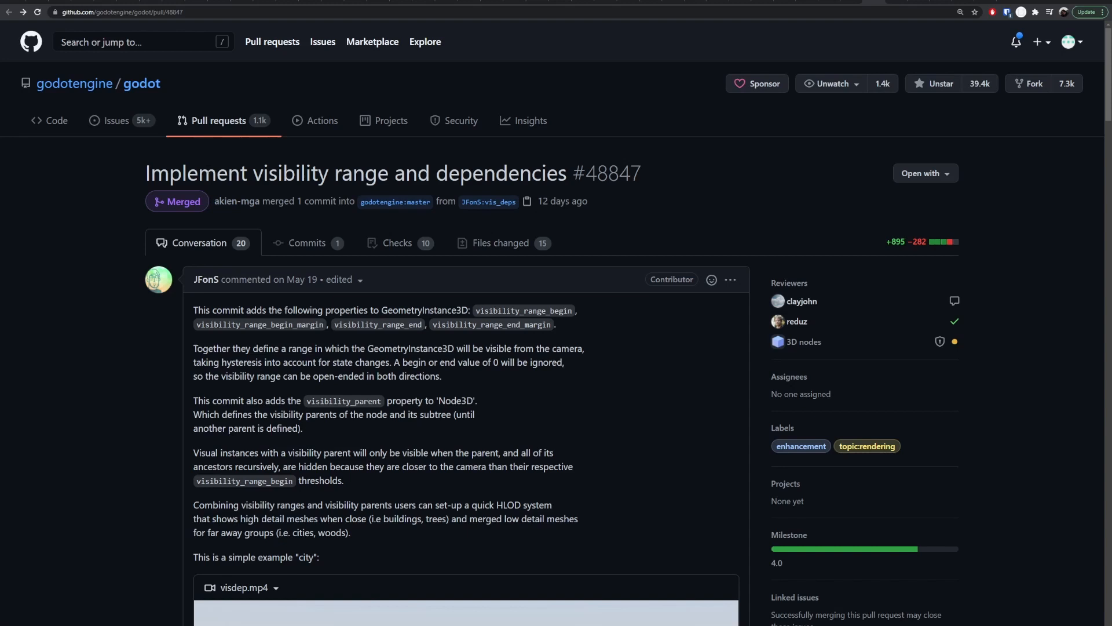
{"action": "mouse_move", "coordinate": [438, 300]}
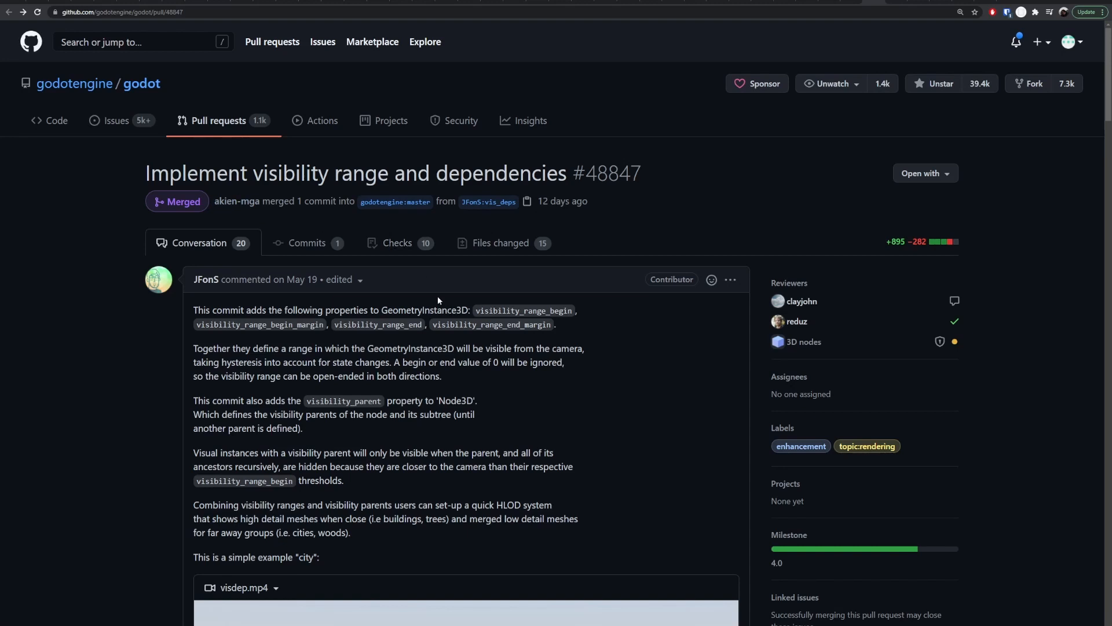
{"action": "mouse_move", "coordinate": [438, 302]}
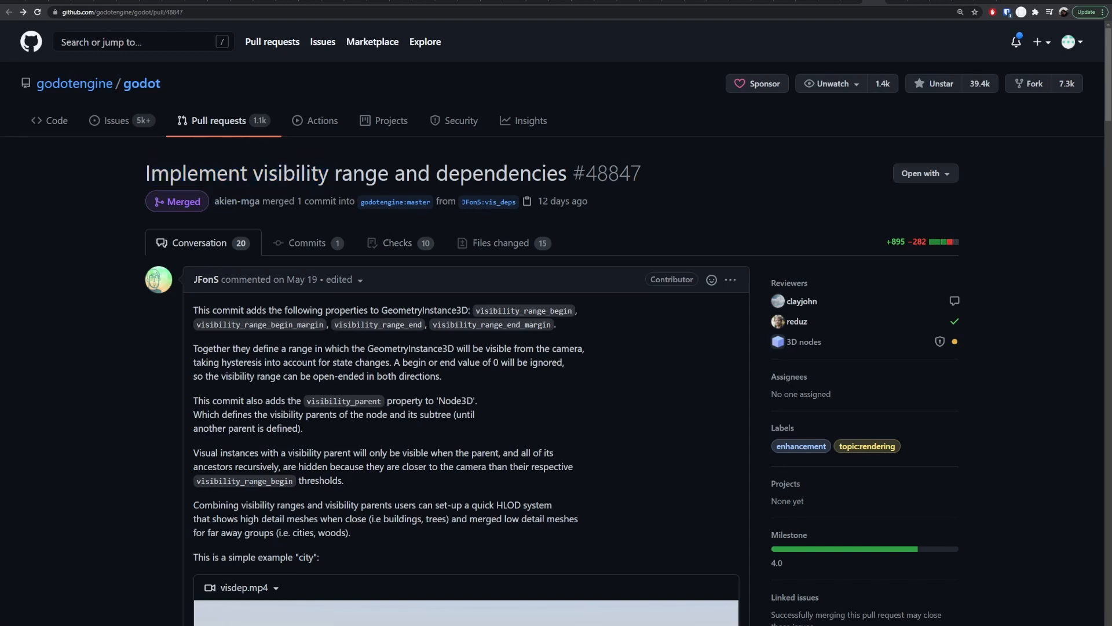
{"action": "mouse_move", "coordinate": [571, 343]}
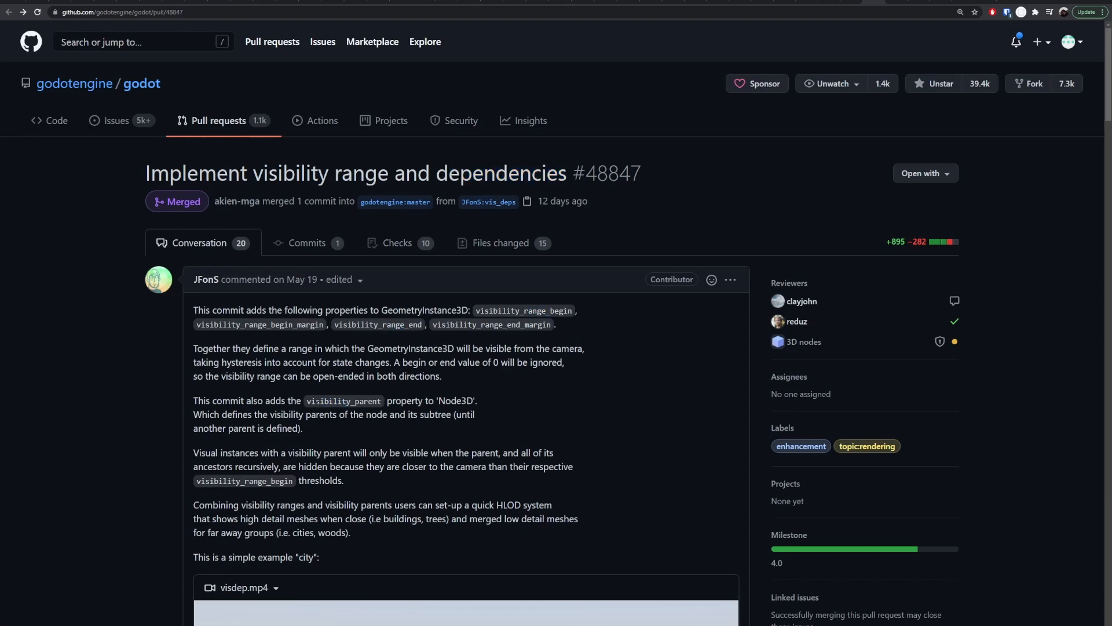
{"action": "scroll", "scroll_direction": "down", "scroll_amount": 3}
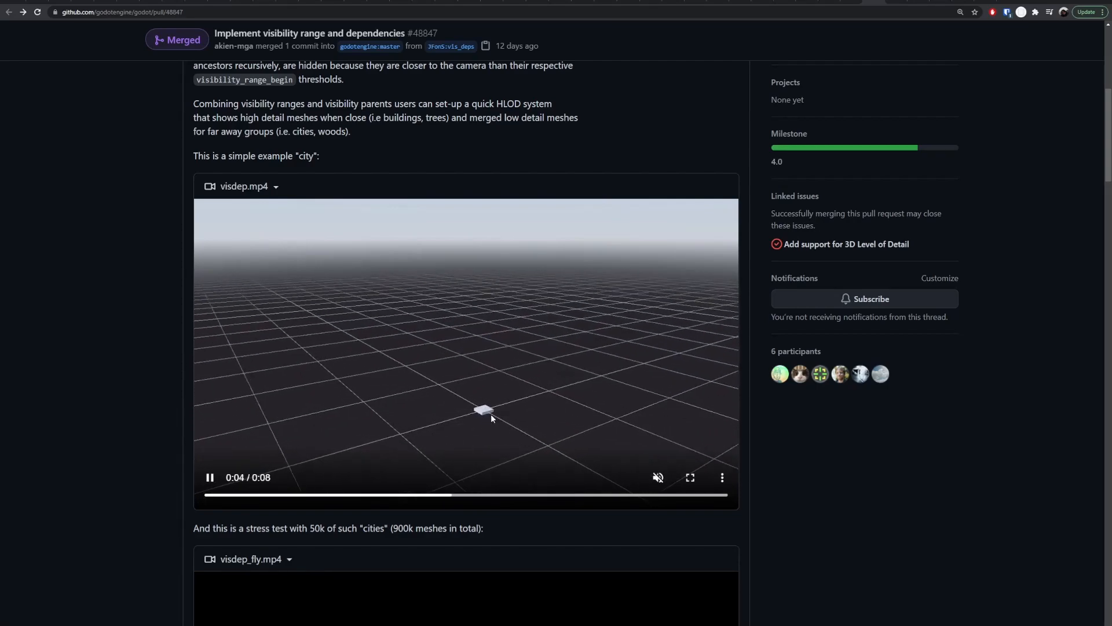
{"action": "scroll", "scroll_direction": "up", "scroll_amount": 3}
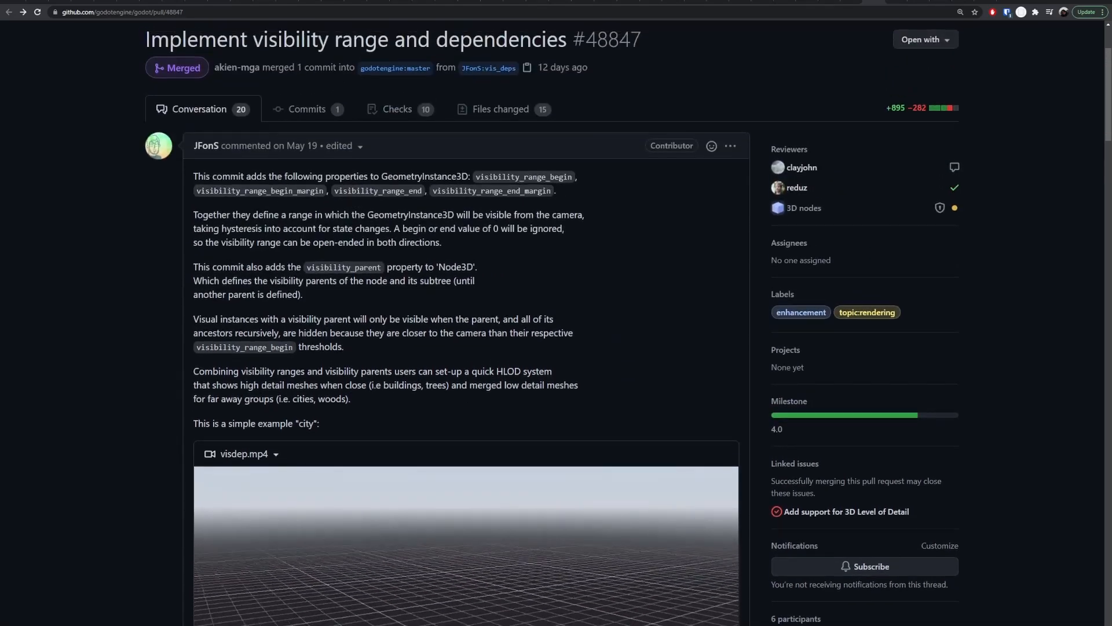
{"action": "scroll", "scroll_direction": "up", "scroll_amount": 3}
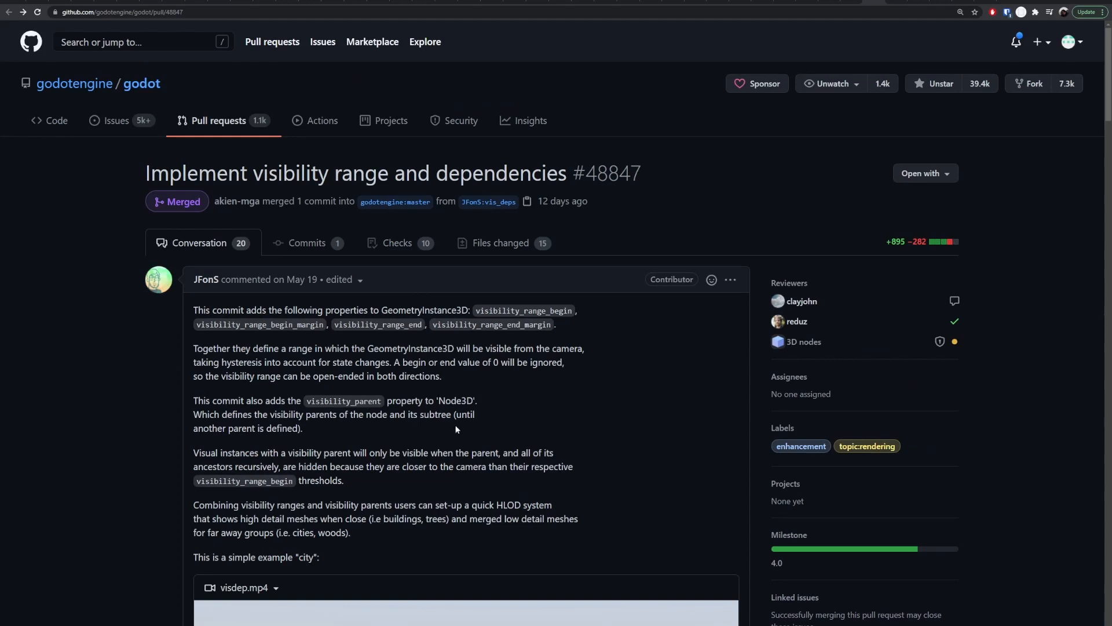
{"action": "mouse_move", "coordinate": [473, 211]}
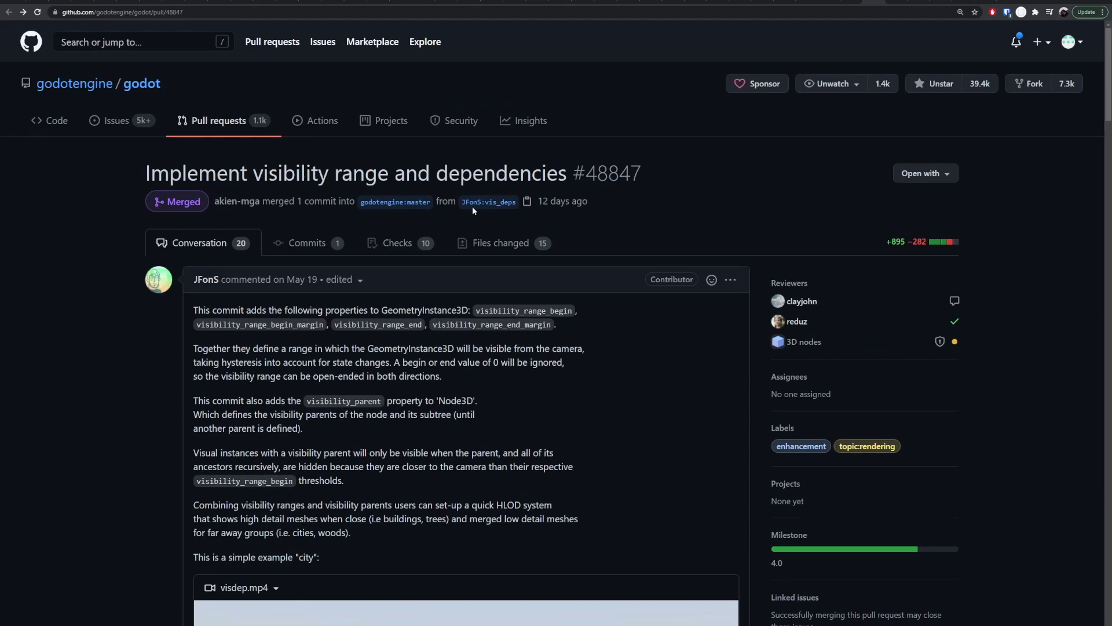
{"action": "mouse_move", "coordinate": [349, 402]}
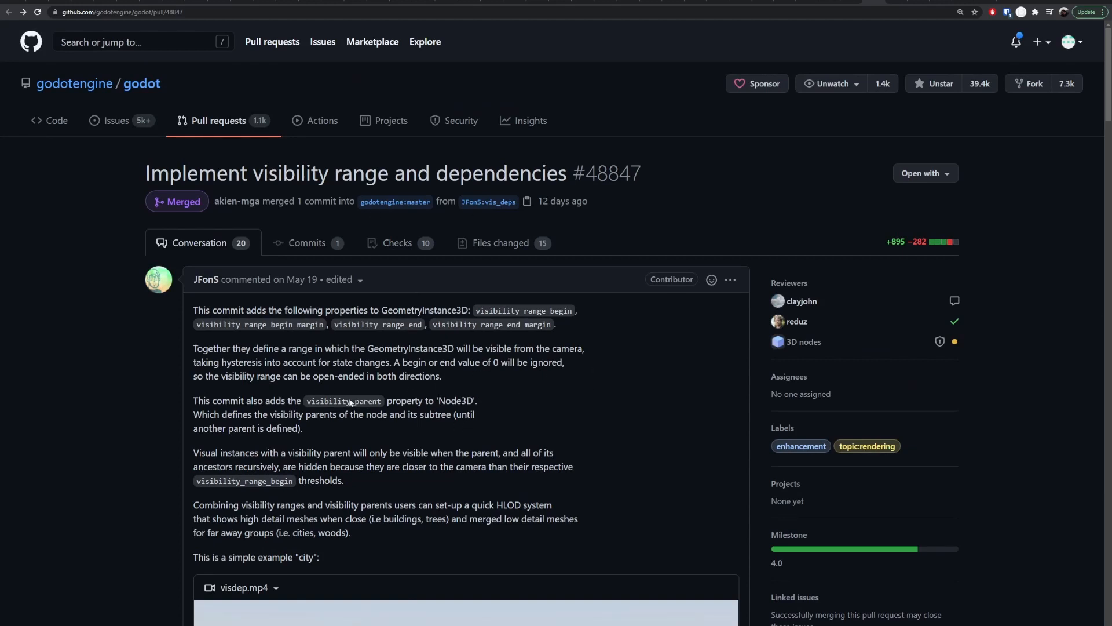
{"action": "mouse_move", "coordinate": [464, 389]}
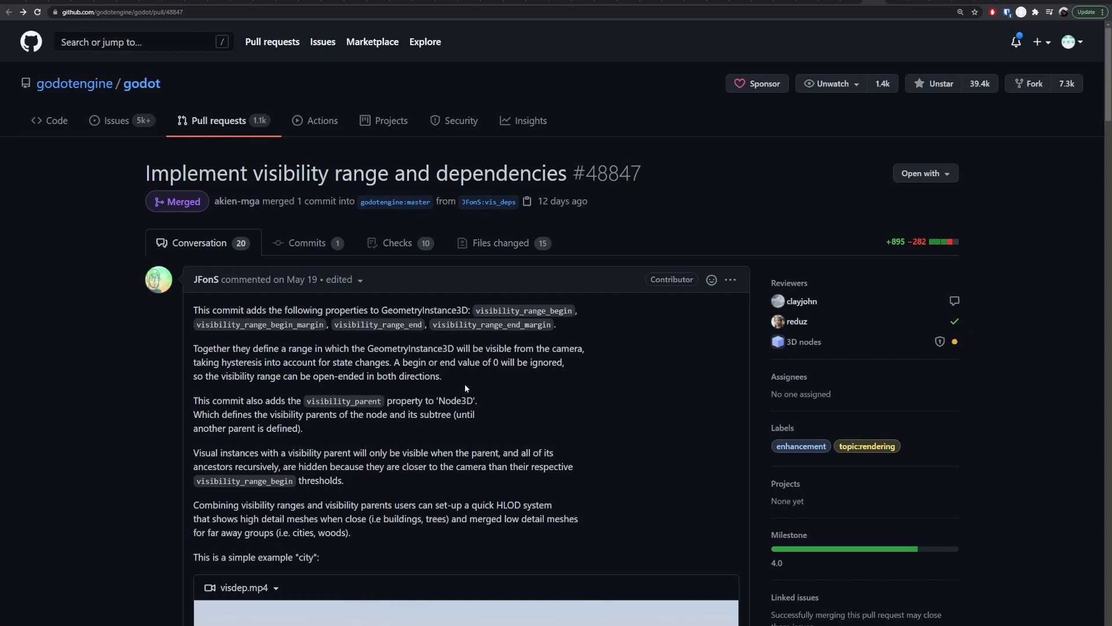
{"action": "mouse_move", "coordinate": [581, 387]}
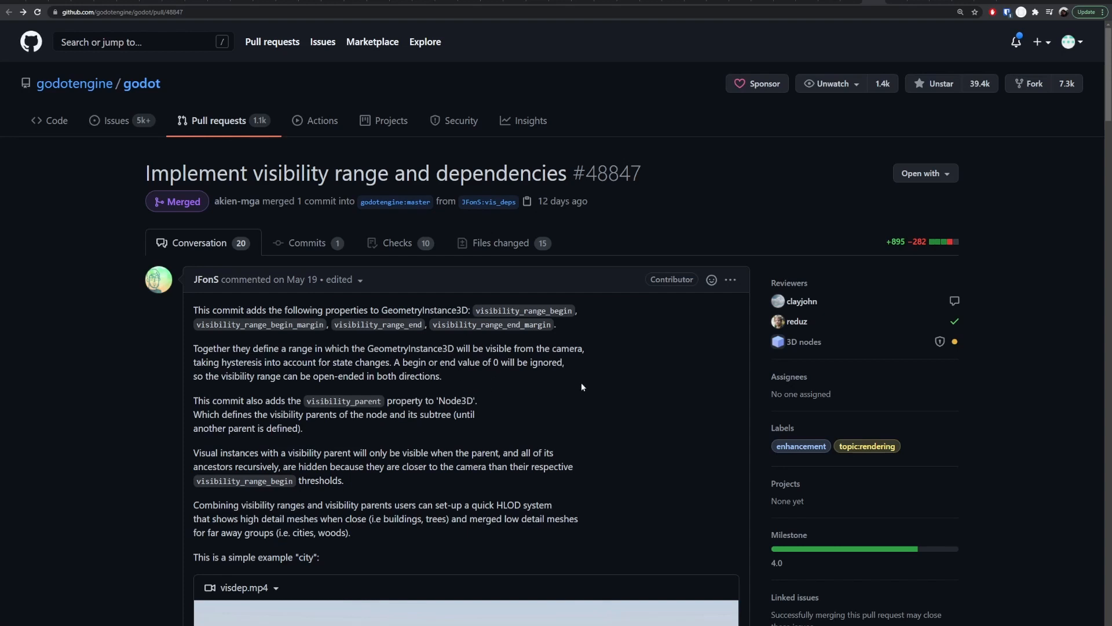
{"action": "mouse_move", "coordinate": [547, 378]}
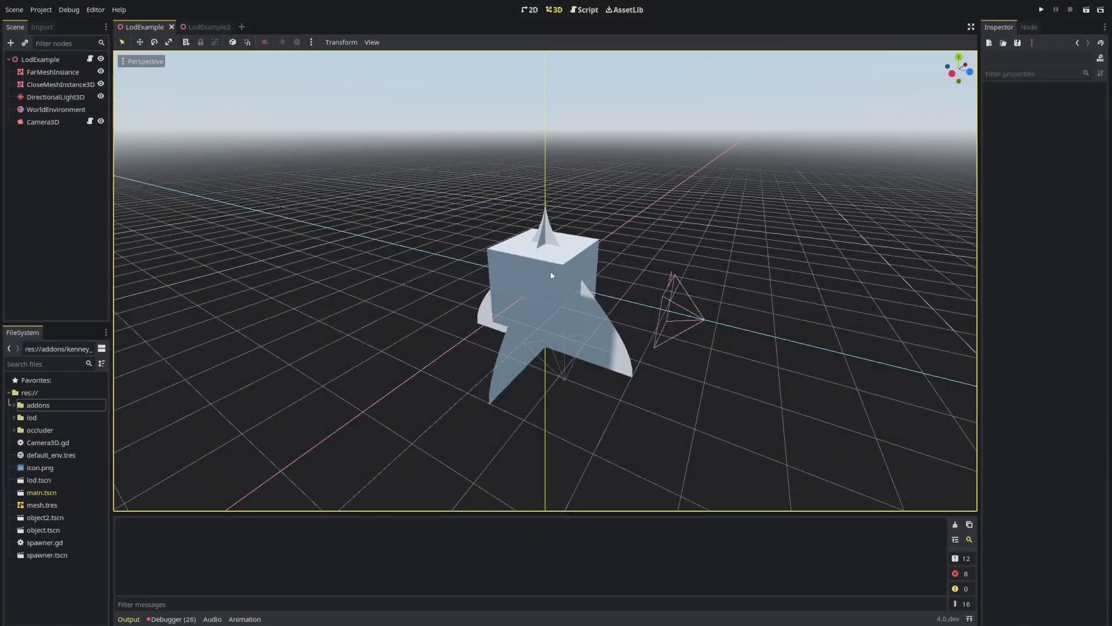
- Inspect the CloseMeshInstance3D node, then the FarMeshInstance node, in the Inspector
{"action": "left_click", "coordinate": [62, 83]}
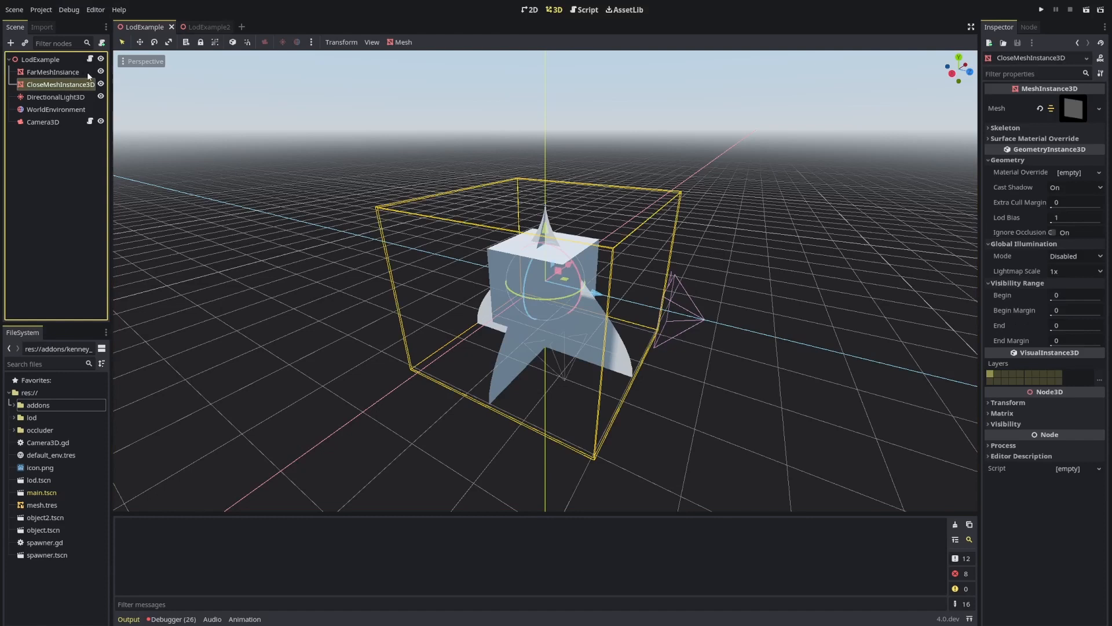
{"action": "left_click", "coordinate": [52, 72]}
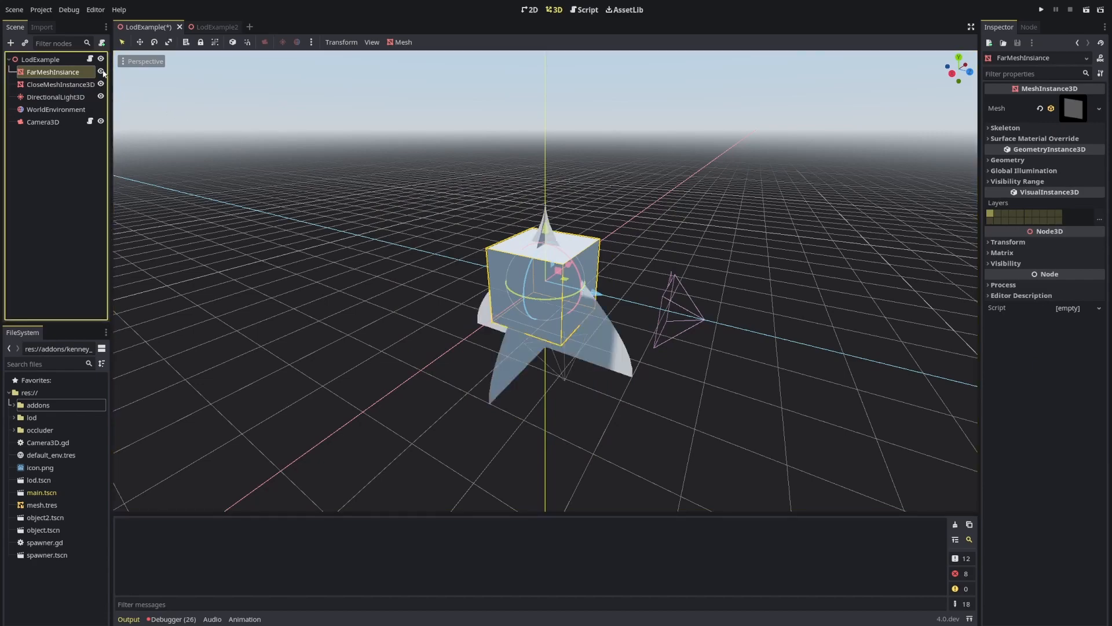
{"action": "left_click", "coordinate": [102, 72]}
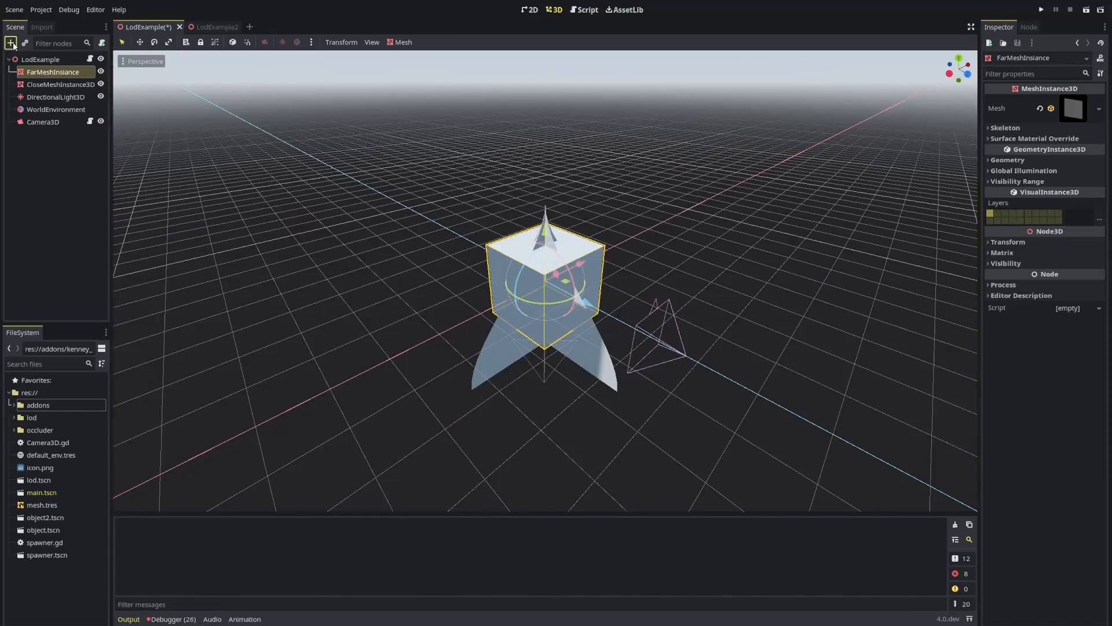
{"action": "left_click", "coordinate": [11, 43]}
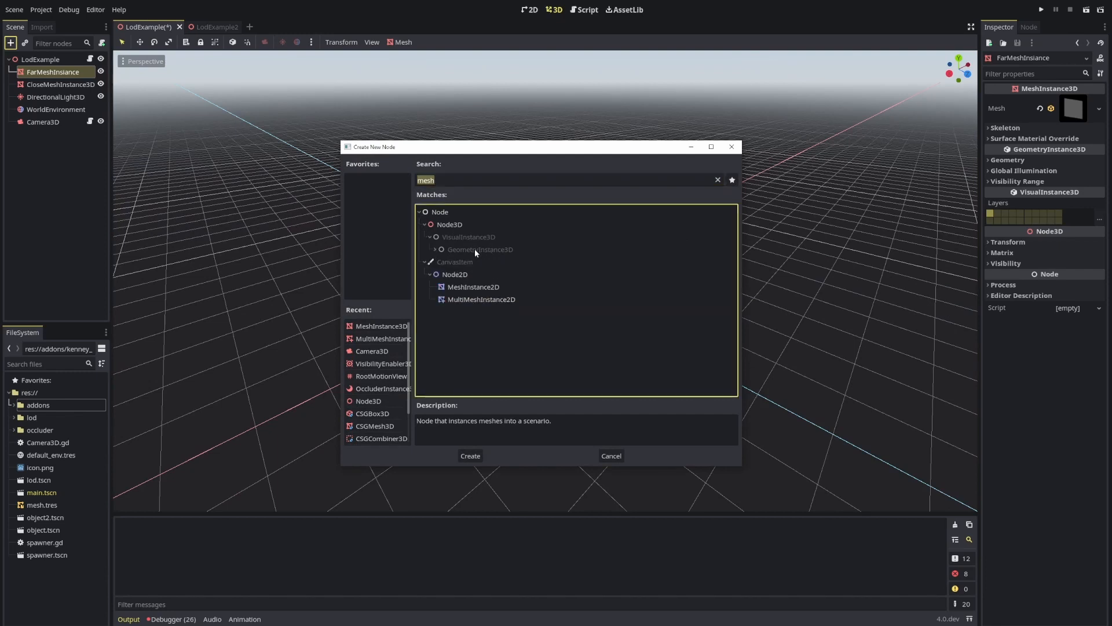
{"action": "left_click", "coordinate": [435, 249]}
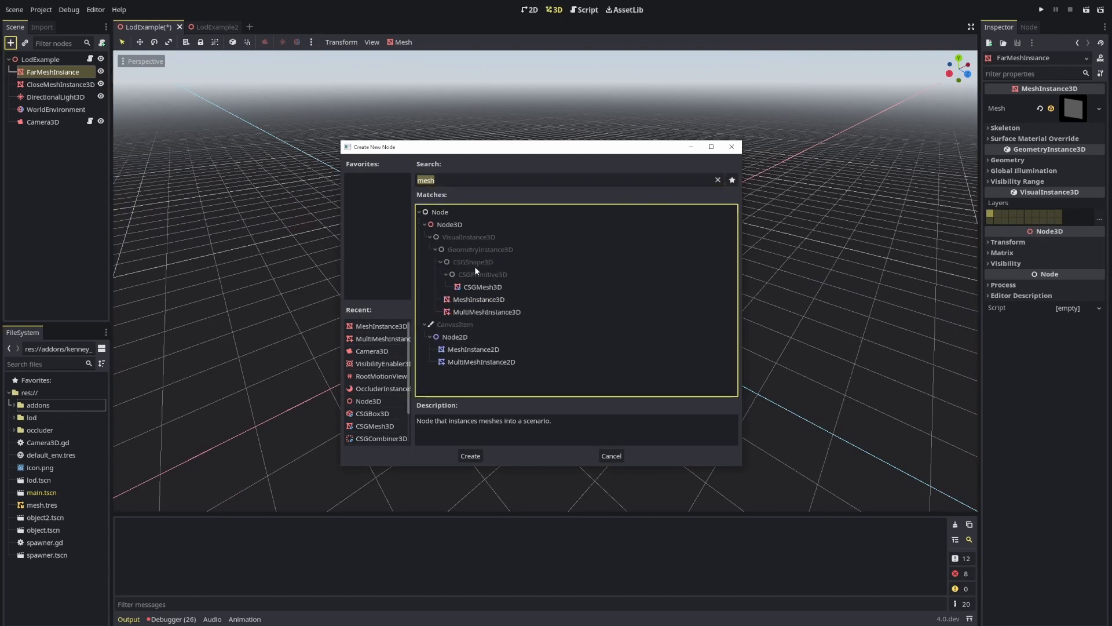
{"action": "mouse_move", "coordinate": [475, 275]}
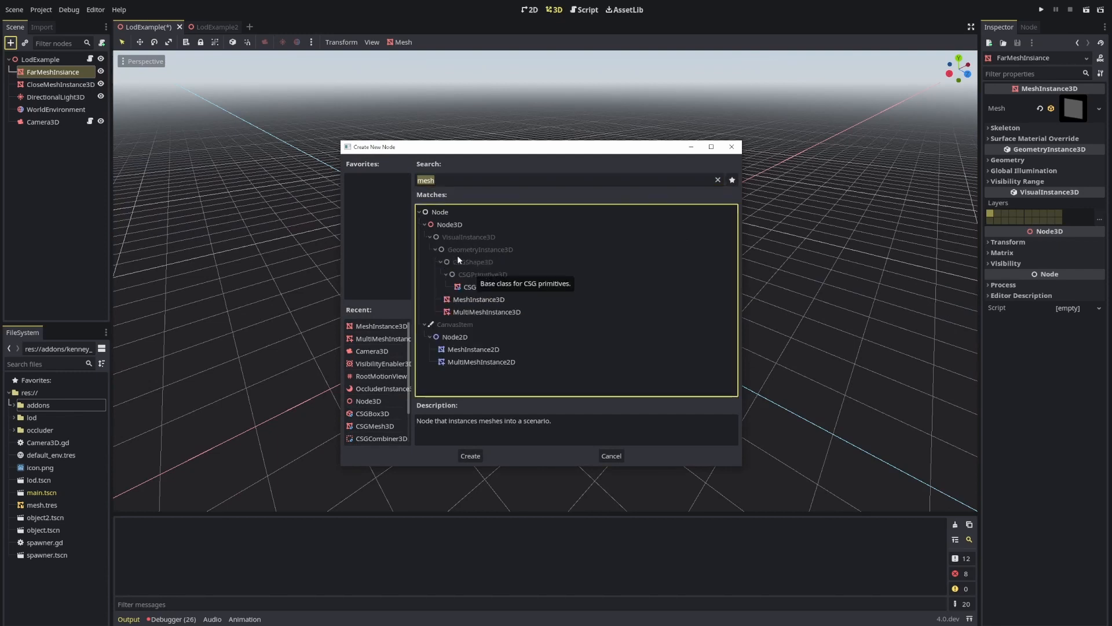
{"action": "mouse_move", "coordinate": [479, 315]}
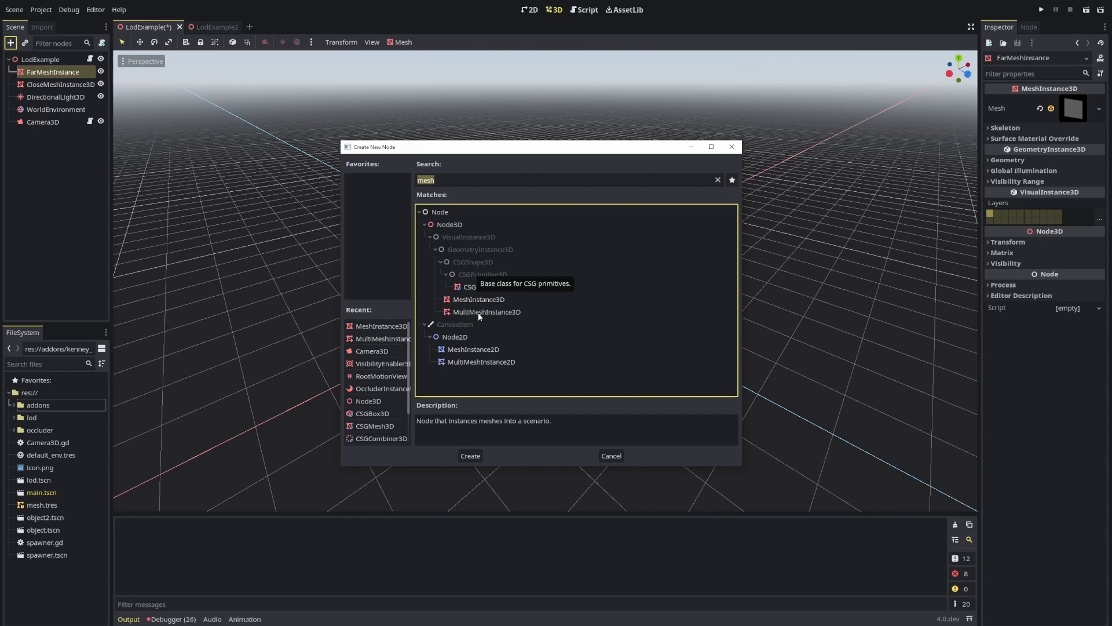
{"action": "left_click", "coordinate": [469, 455]}
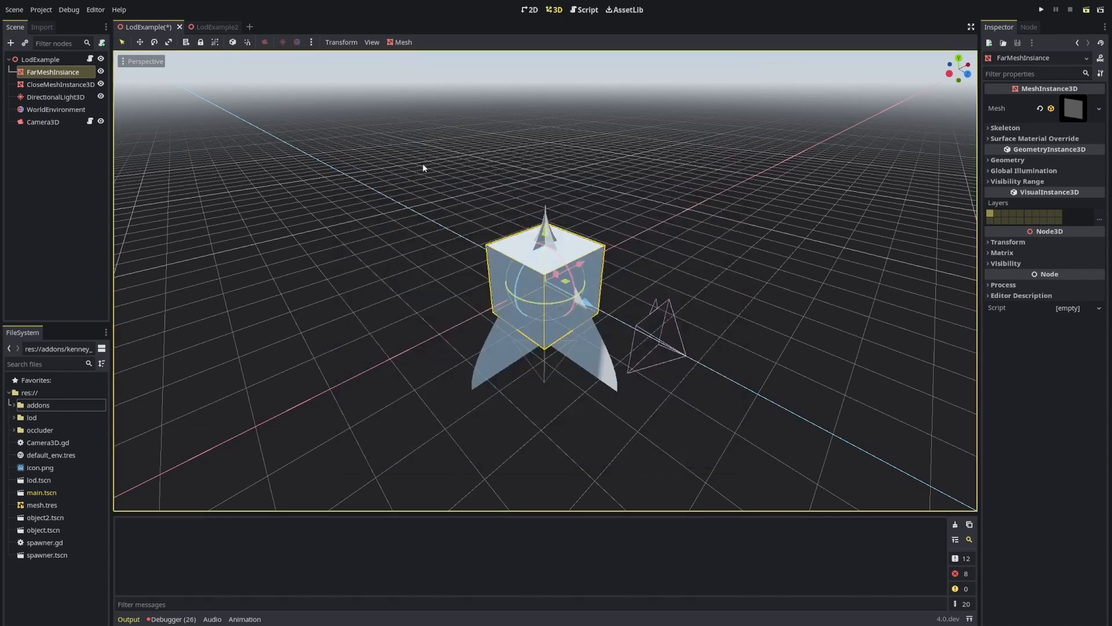
- Run the LodExample scene, close the play window, then bring up the root's LodExample.gd script
{"action": "left_click", "coordinate": [1041, 9]}
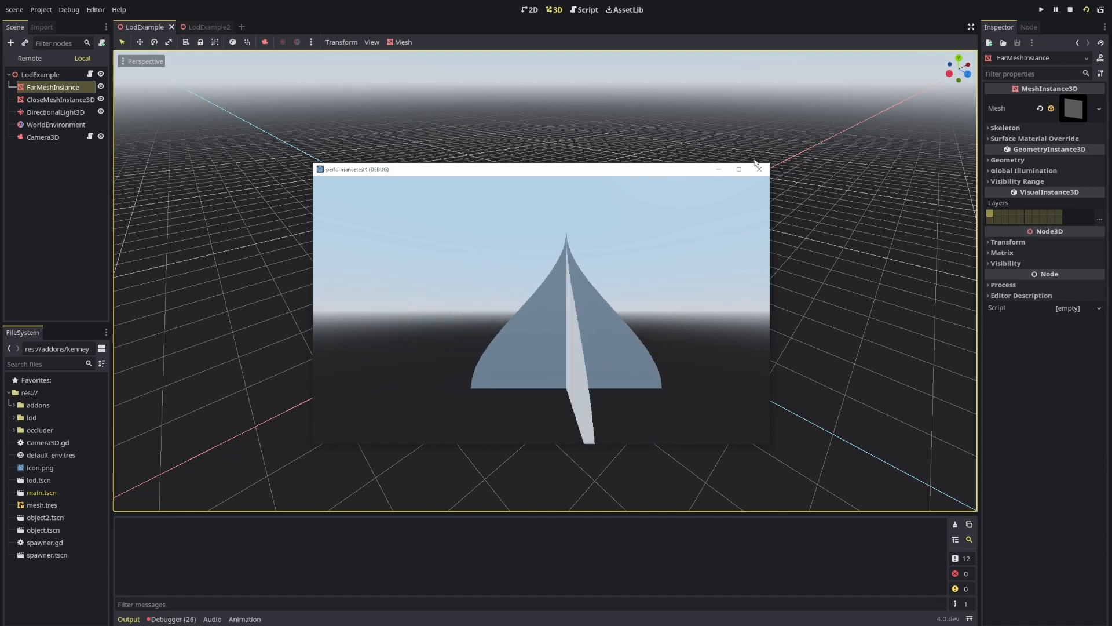
{"action": "left_click", "coordinate": [758, 169]}
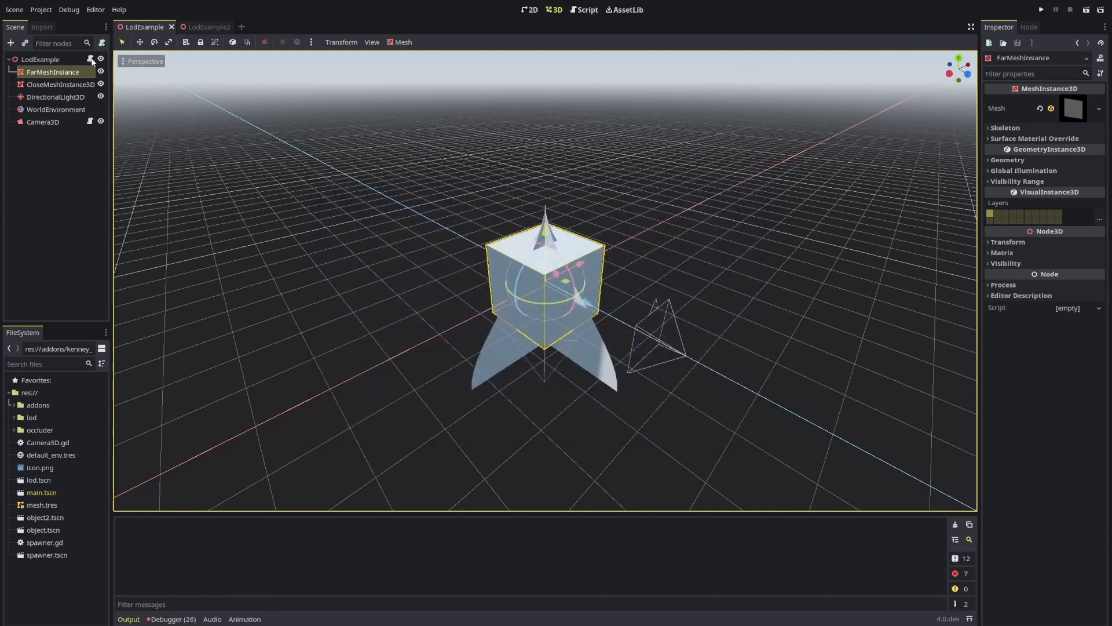
{"action": "left_click", "coordinate": [583, 9]}
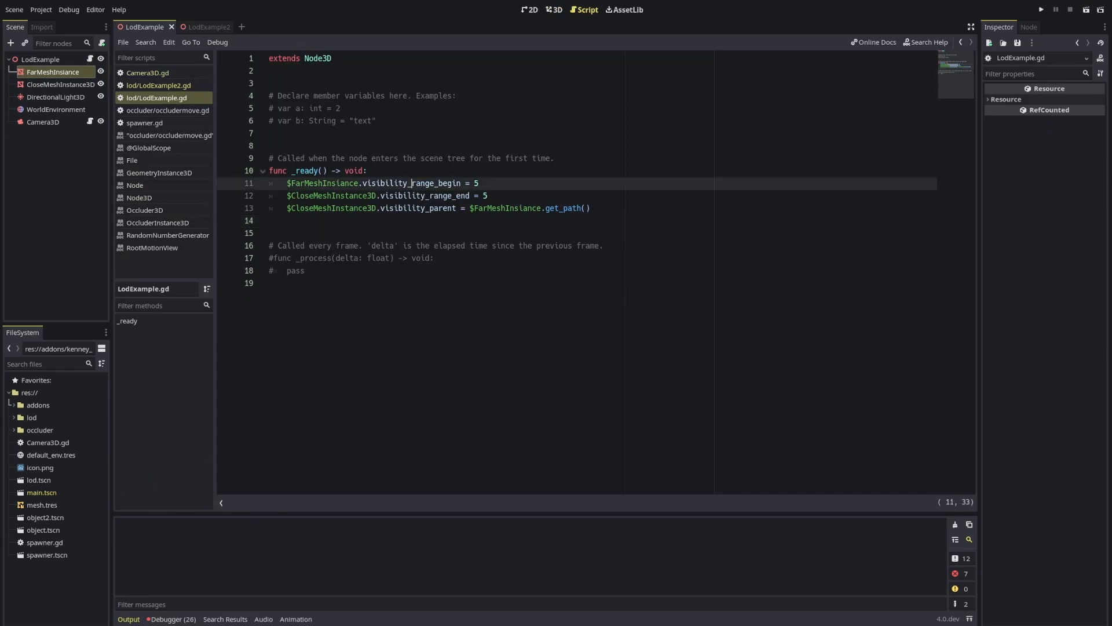
- Review the visibility_range_begin, range_end and visibility_parent lines 11-13 in LodExample.gd
{"action": "double_click", "coordinate": [323, 183]}
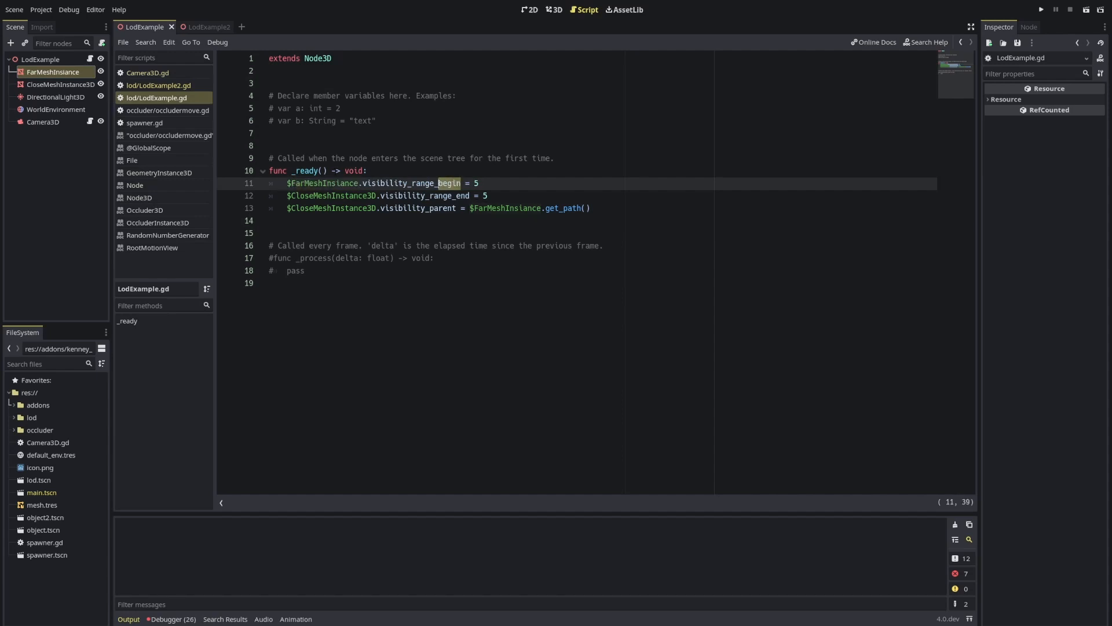
{"action": "left_click", "coordinate": [480, 184]}
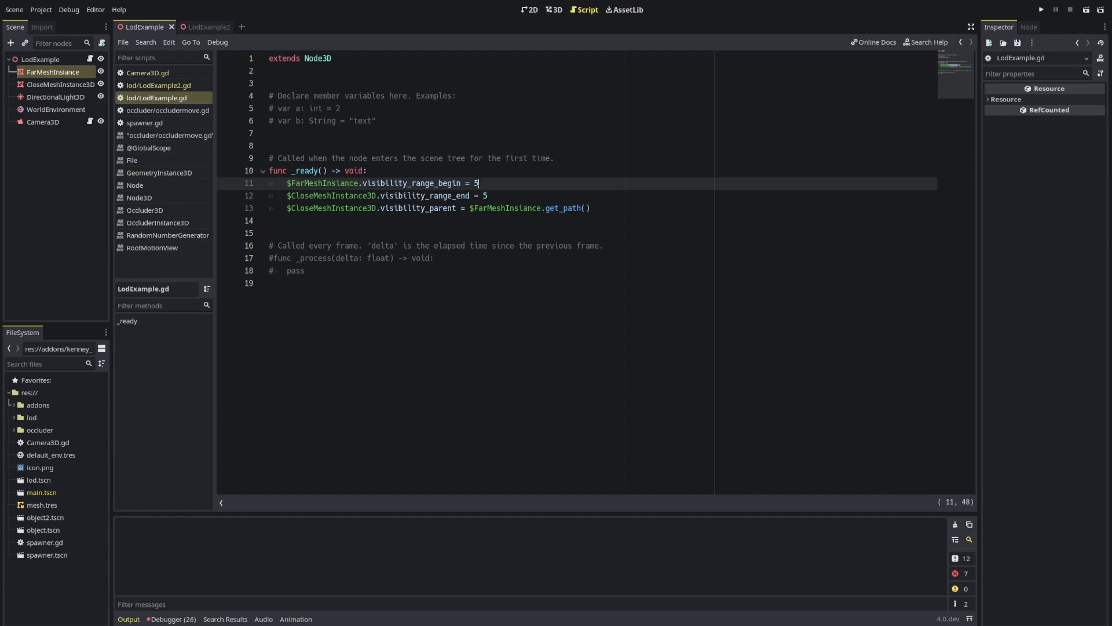
{"action": "double_click", "coordinate": [330, 194]}
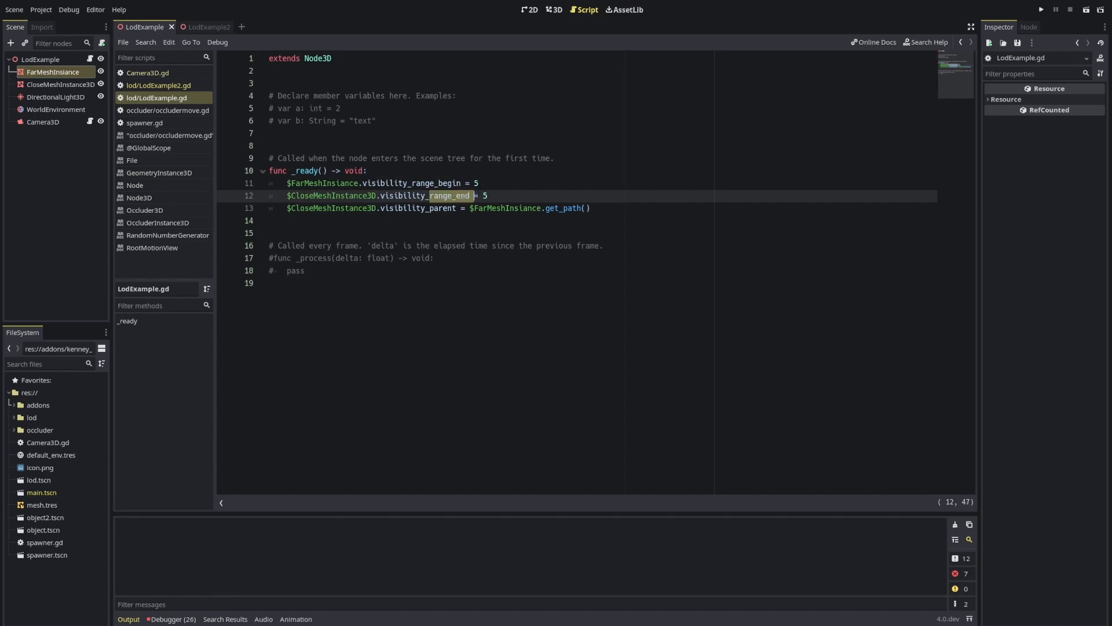
{"action": "left_click", "coordinate": [367, 208]}
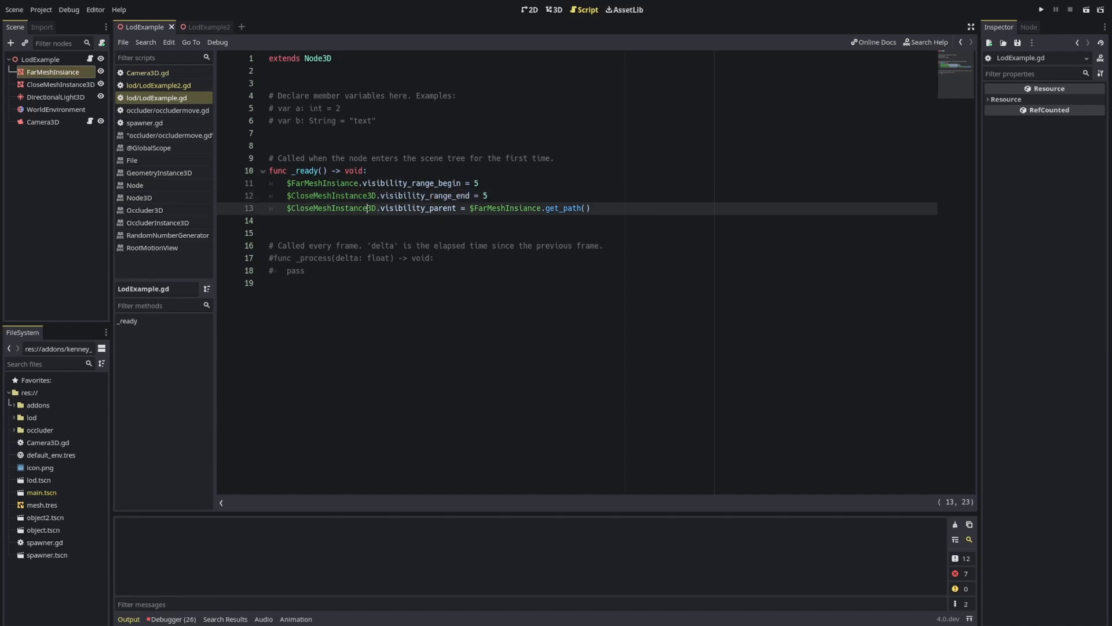
{"action": "double_click", "coordinate": [418, 207]}
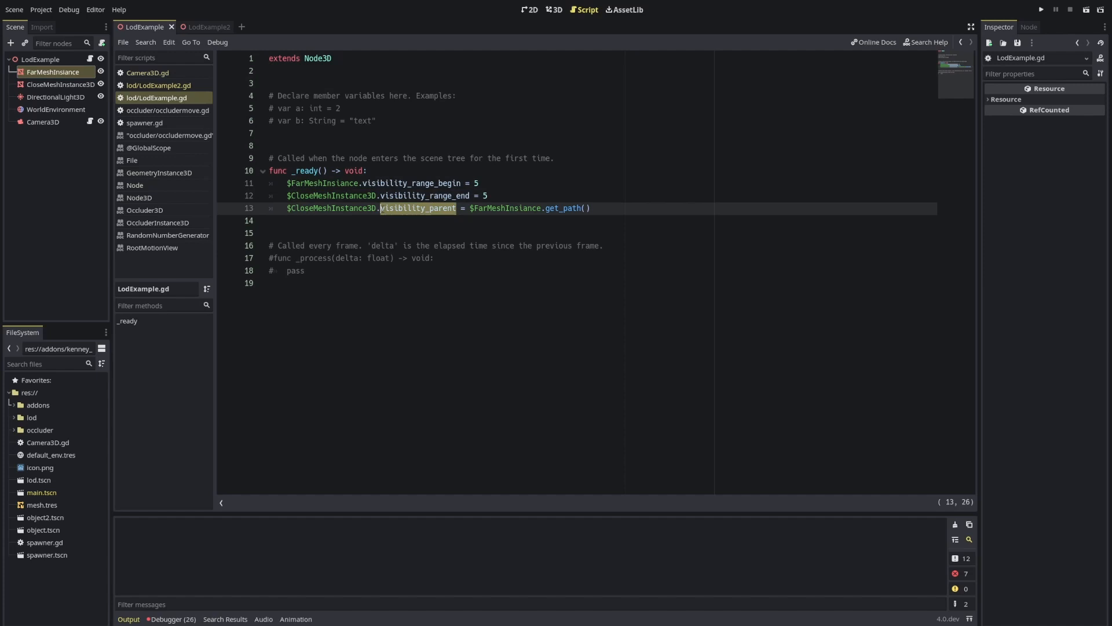
{"action": "left_click", "coordinate": [408, 208]}
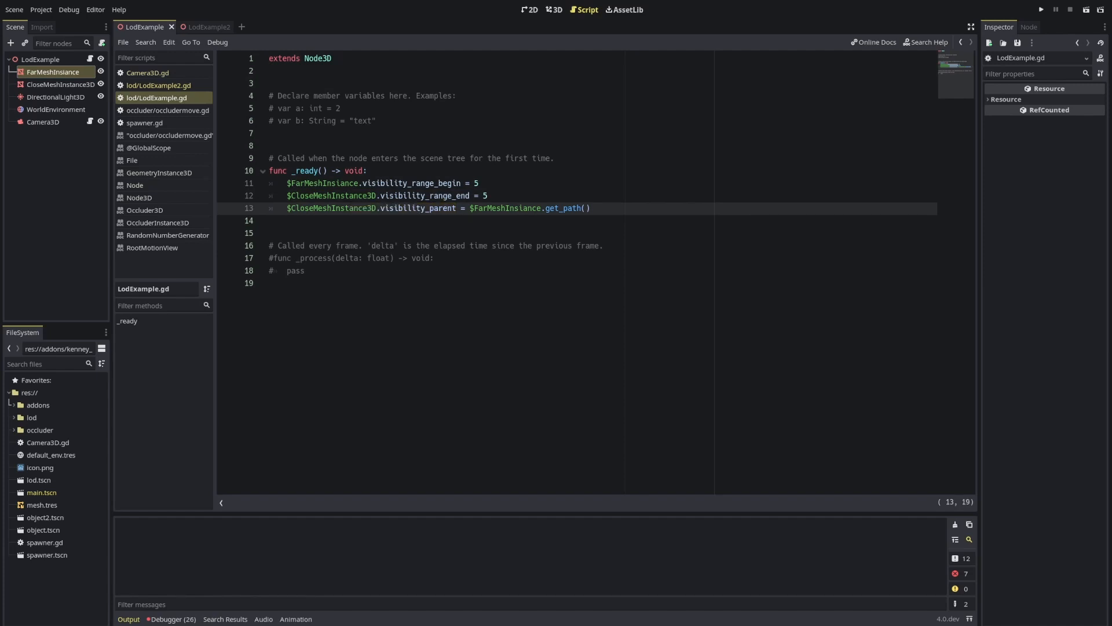
{"action": "double_click", "coordinate": [506, 208]}
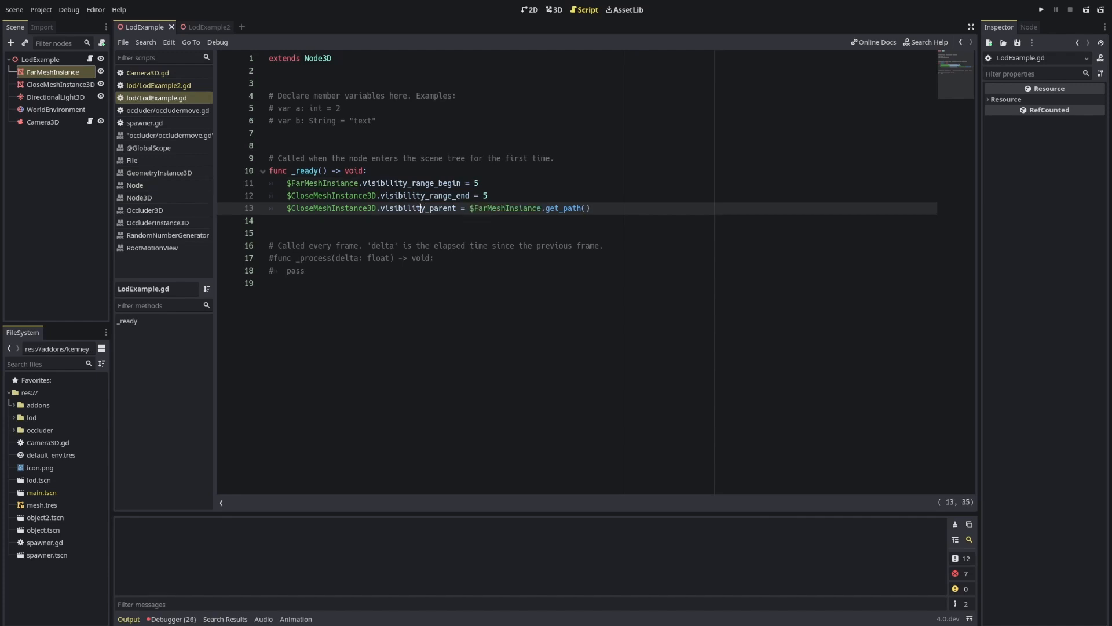
- Switch to the LodExample2 scene and its script
{"action": "left_click", "coordinate": [201, 26]}
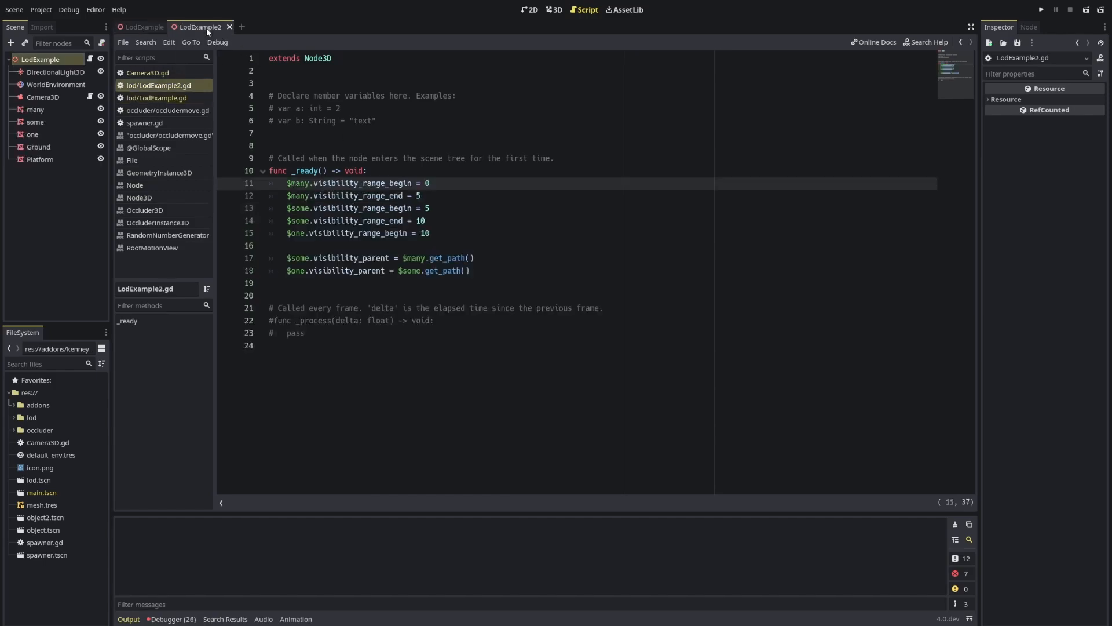
{"action": "left_click", "coordinate": [557, 9]}
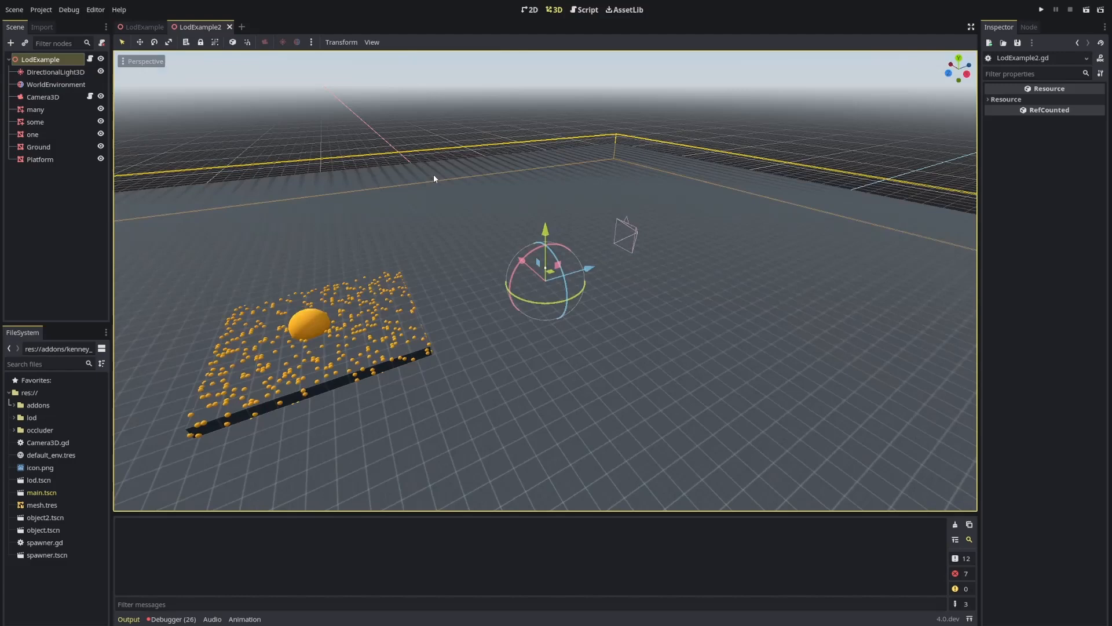
{"action": "left_click", "coordinate": [34, 109]}
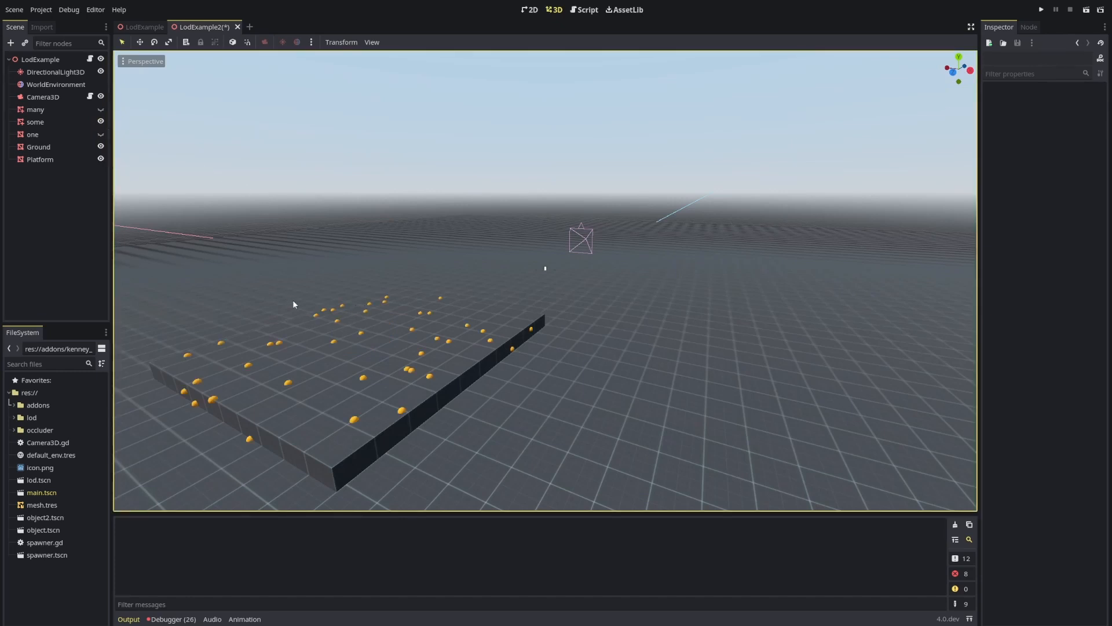
{"action": "mouse_move", "coordinate": [119, 211]}
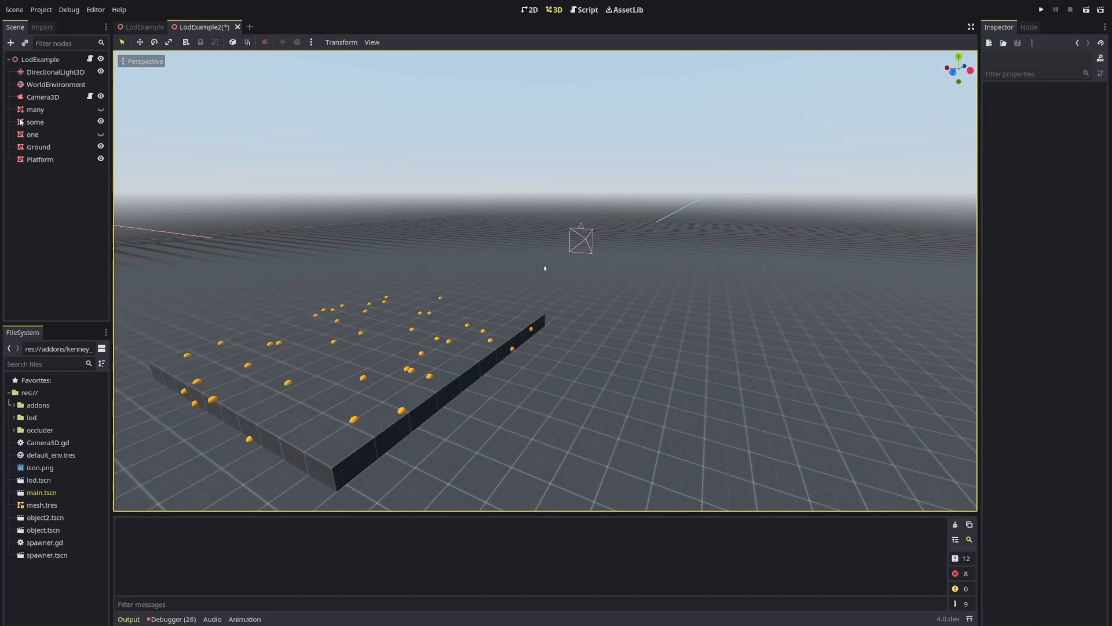
{"action": "left_click", "coordinate": [99, 109]}
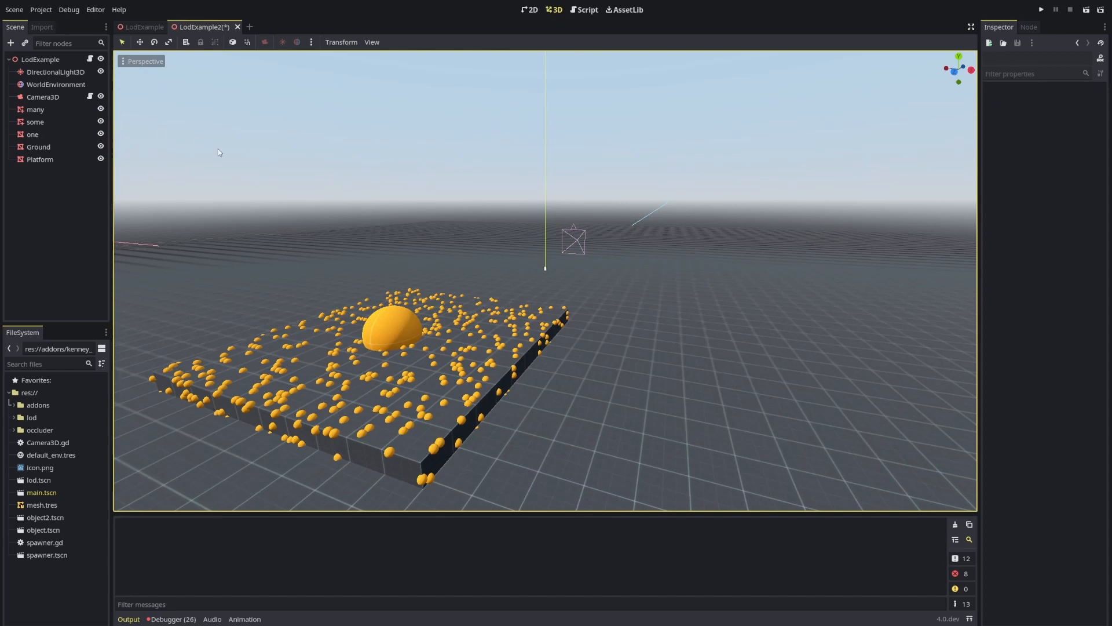
{"action": "left_click", "coordinate": [587, 9]}
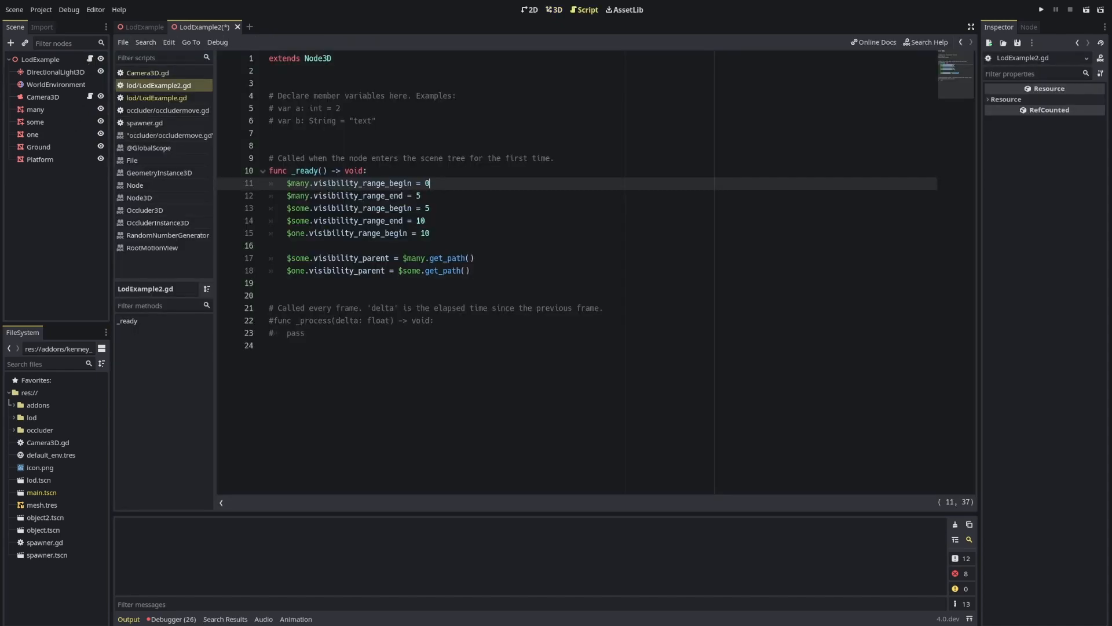
- Leave only the many and some range_end lines active, save, and launch the scene
{"action": "left_click", "coordinate": [366, 171]}
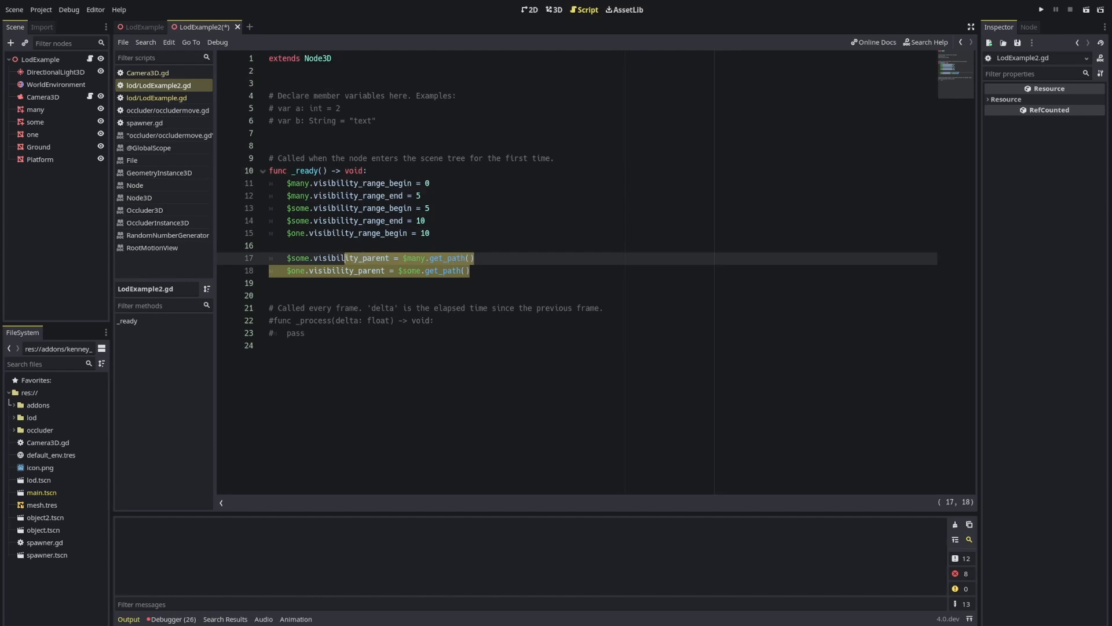
{"action": "key", "text": "ctrl+s"}
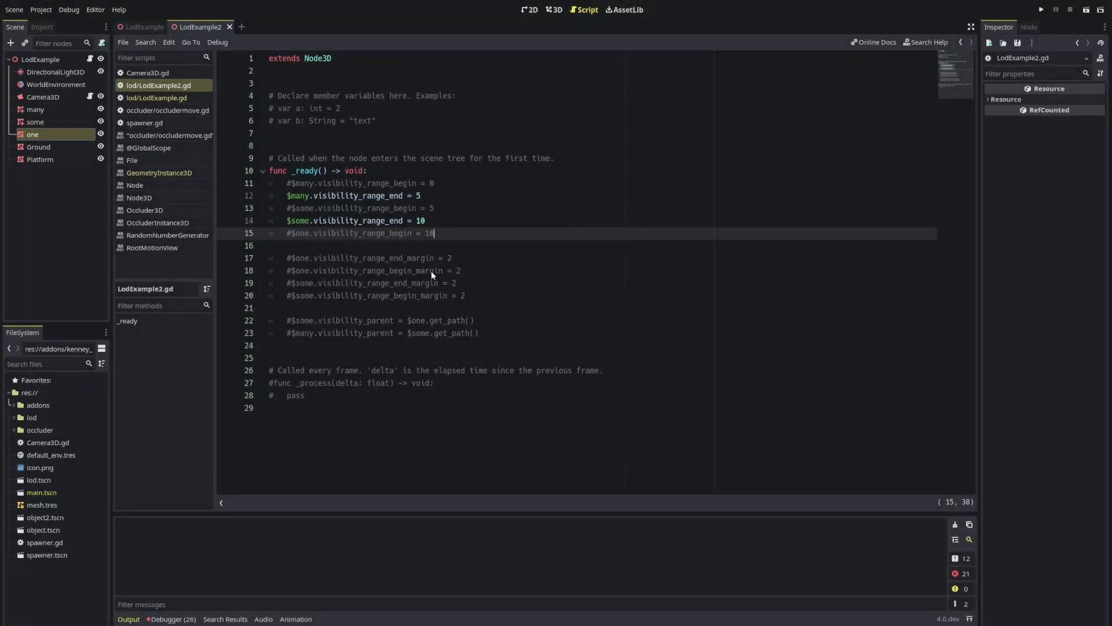
{"action": "left_click", "coordinate": [401, 194]}
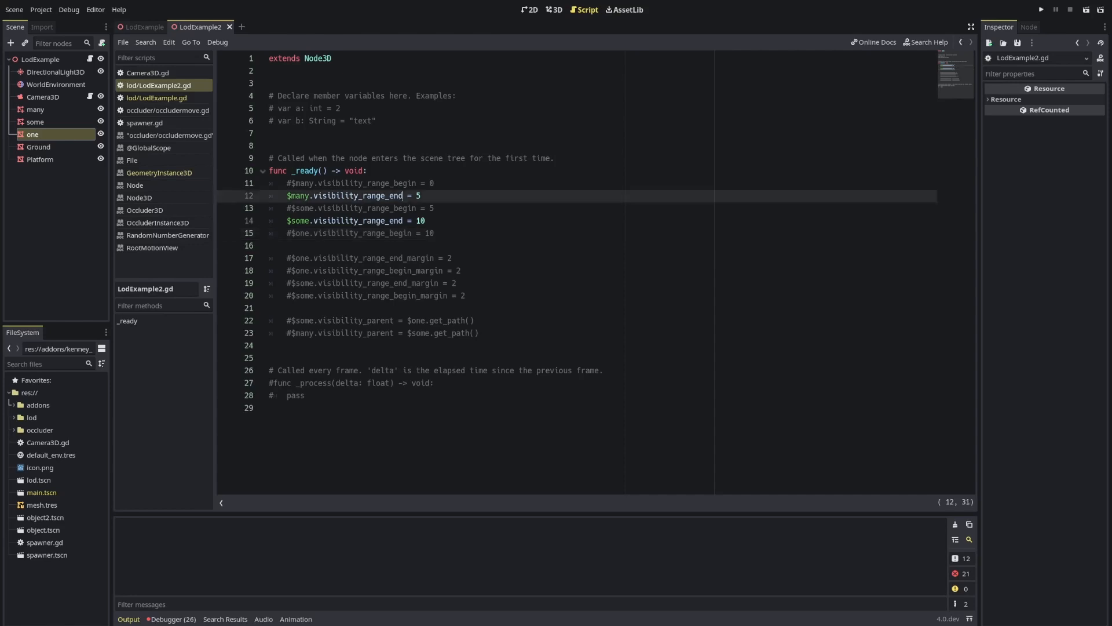
{"action": "left_click", "coordinate": [384, 220]}
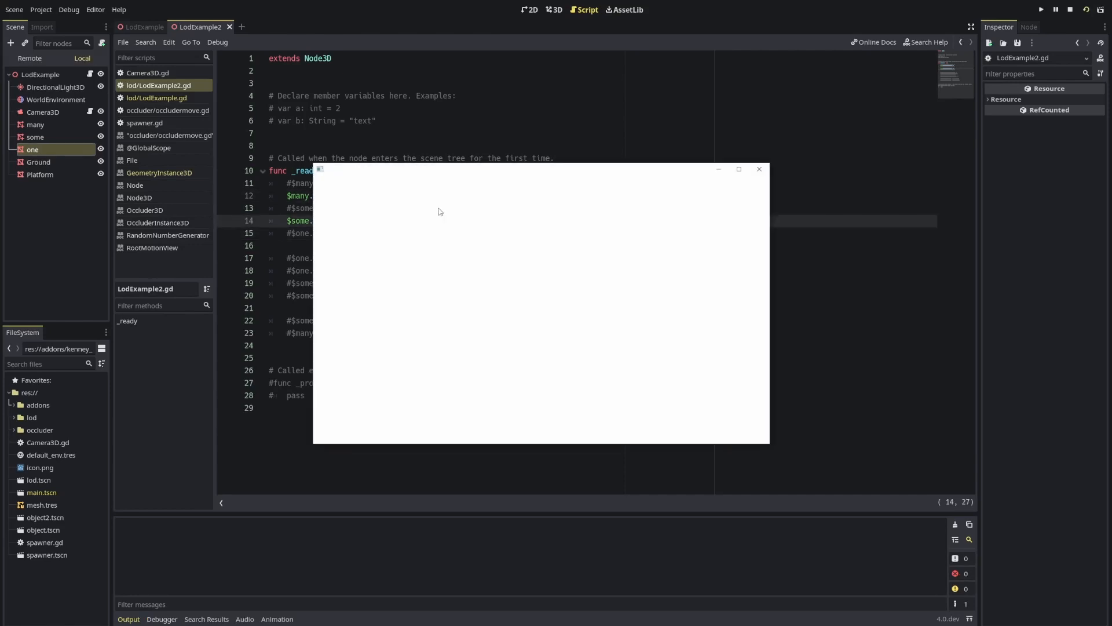
- Uncomment the some and one visibility_range_begin lines, run the scene, then close the play window
{"action": "left_click", "coordinate": [1040, 9]}
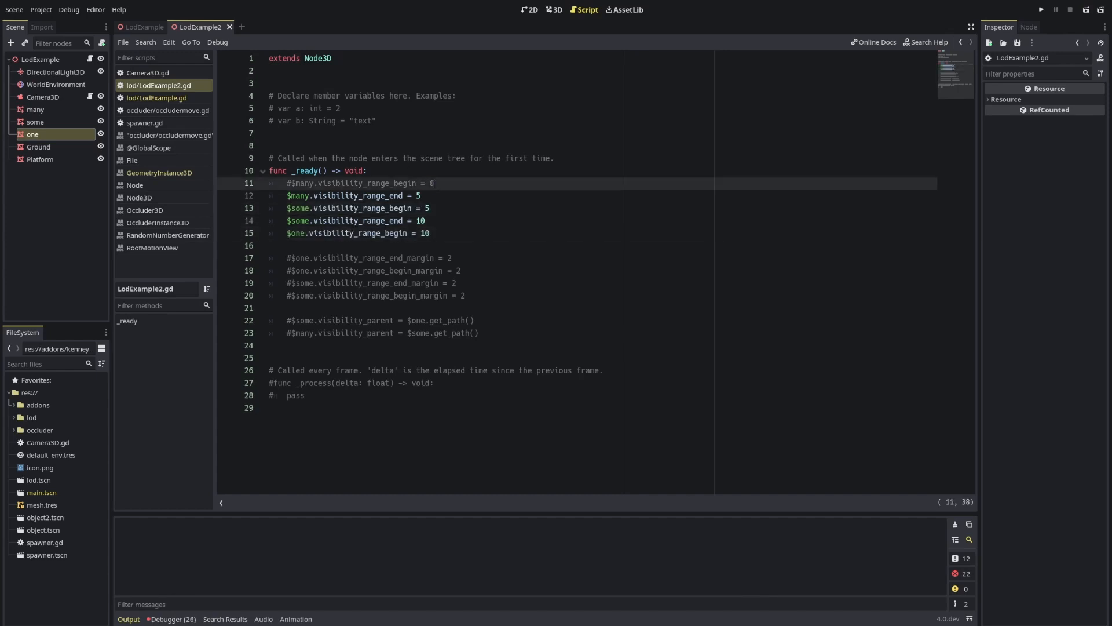
{"action": "left_click", "coordinate": [1041, 10]}
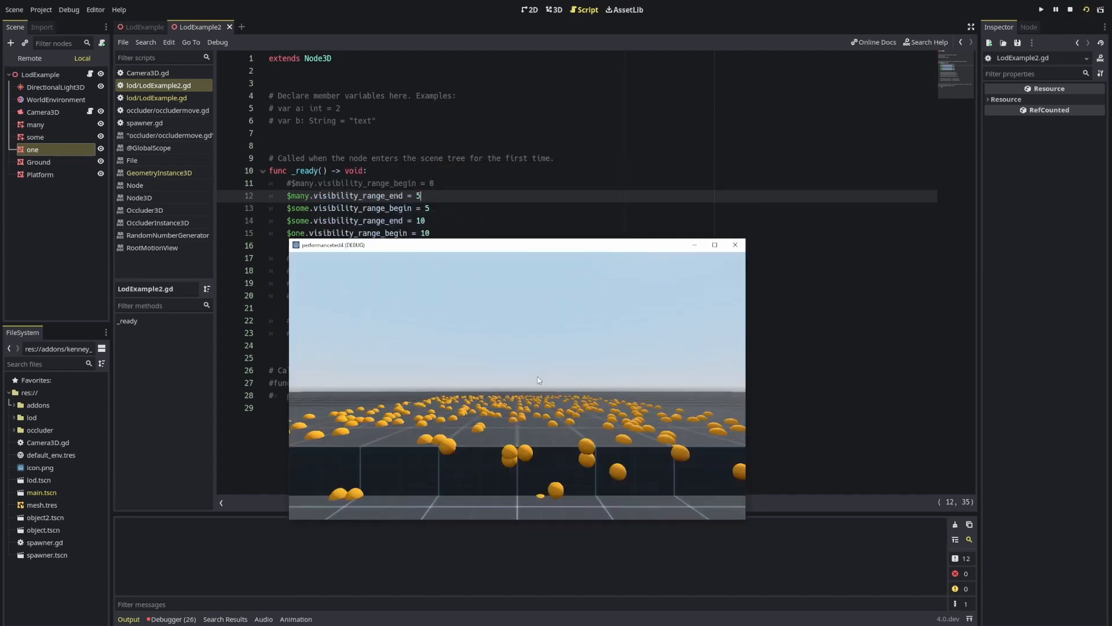
{"action": "left_click", "coordinate": [735, 244]}
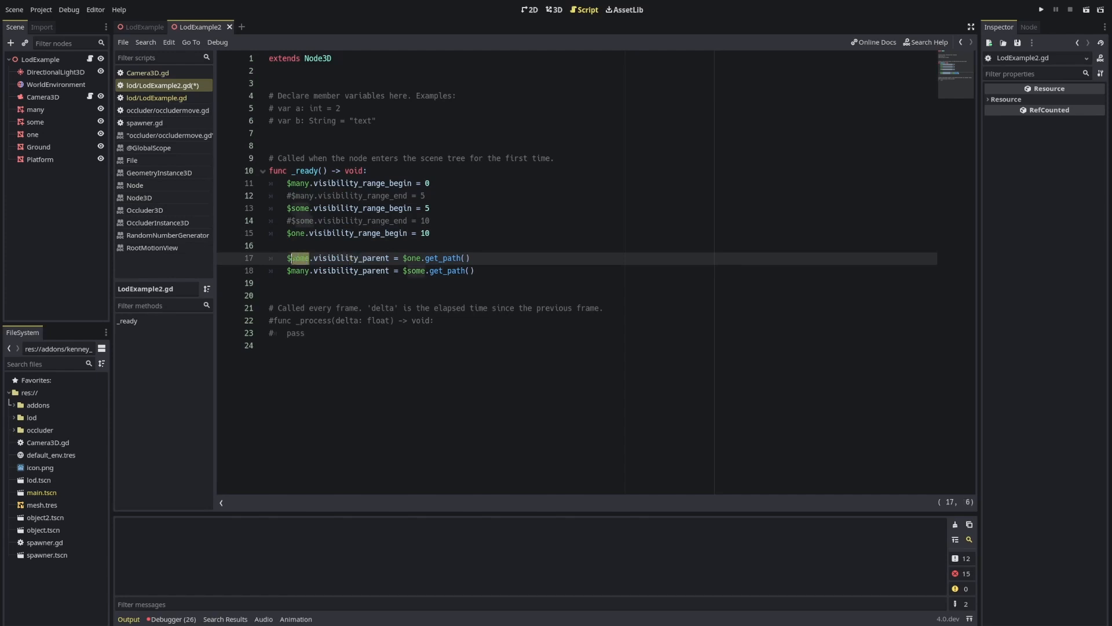
{"action": "mouse_move", "coordinate": [96, 119]}
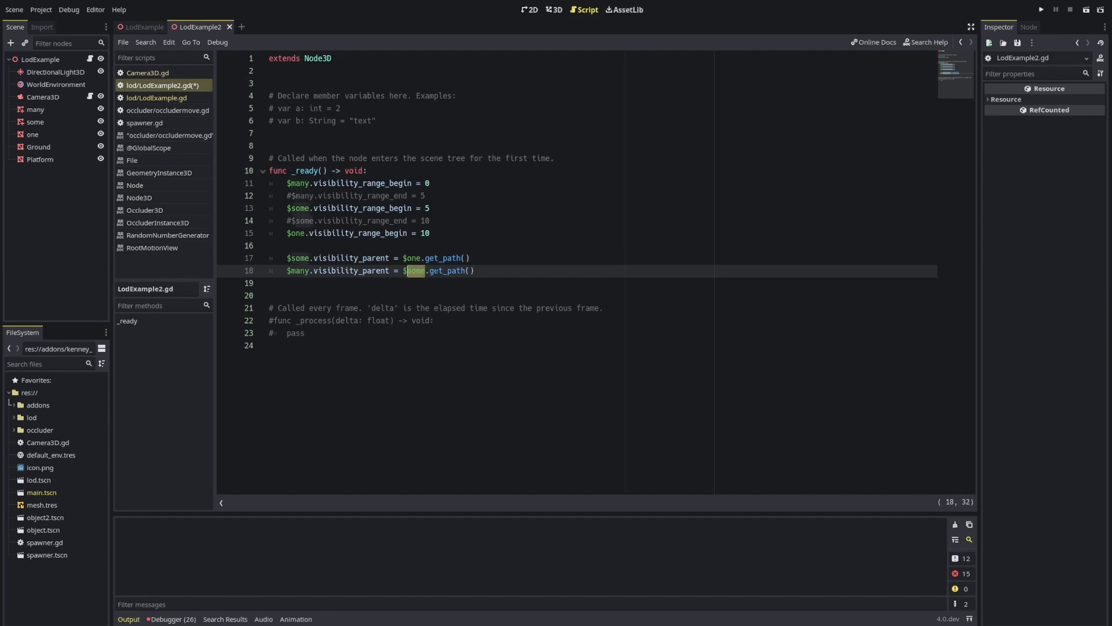
- Comment out both visibility_parent lines in LodExample2.gd and run the scene with range begins only
{"action": "left_click", "coordinate": [270, 246]}
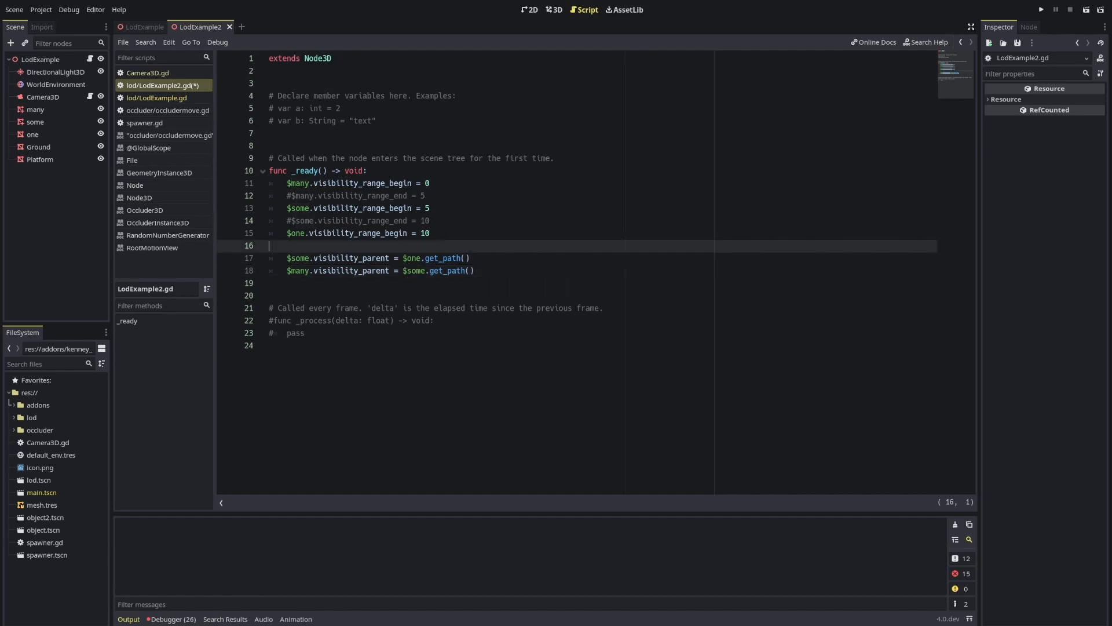
{"action": "left_click", "coordinate": [401, 207]}
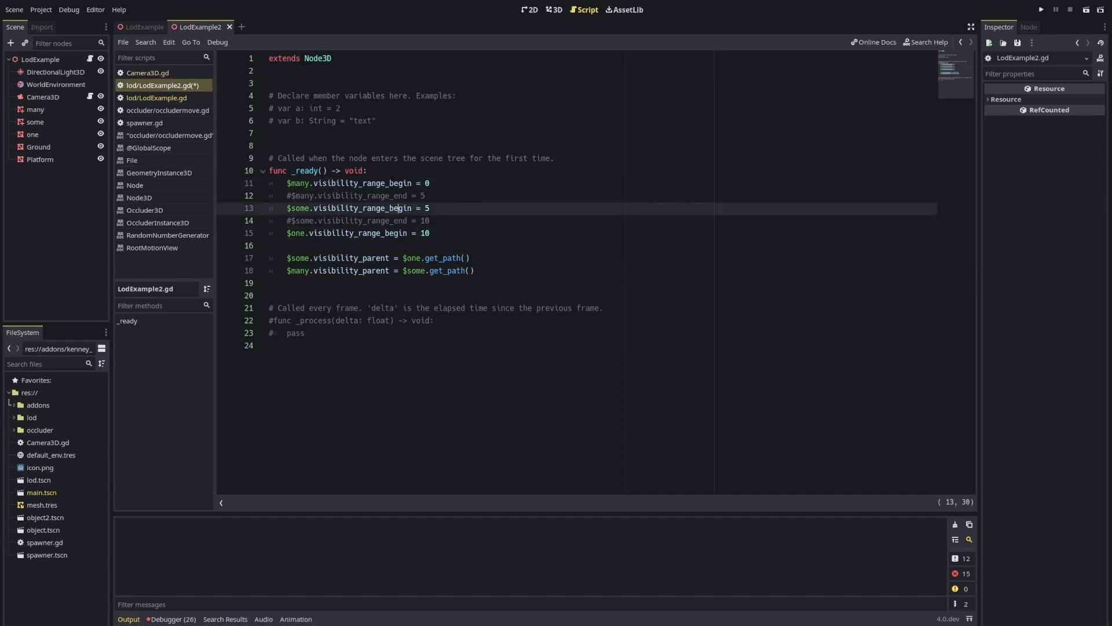
{"action": "left_click", "coordinate": [362, 183]}
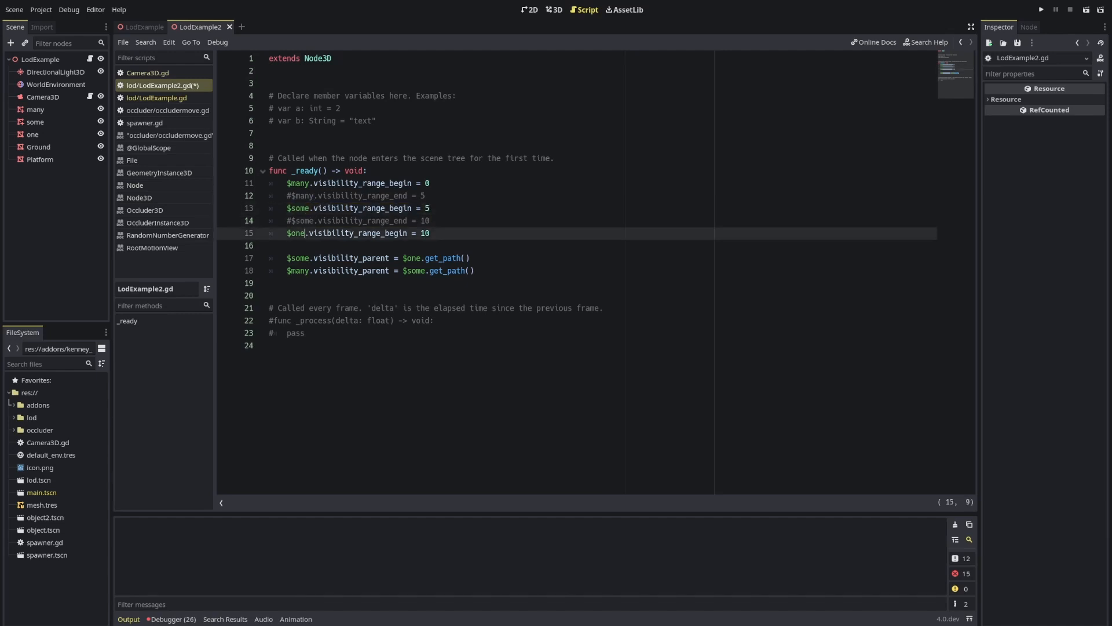
{"action": "double_click", "coordinate": [424, 233]}
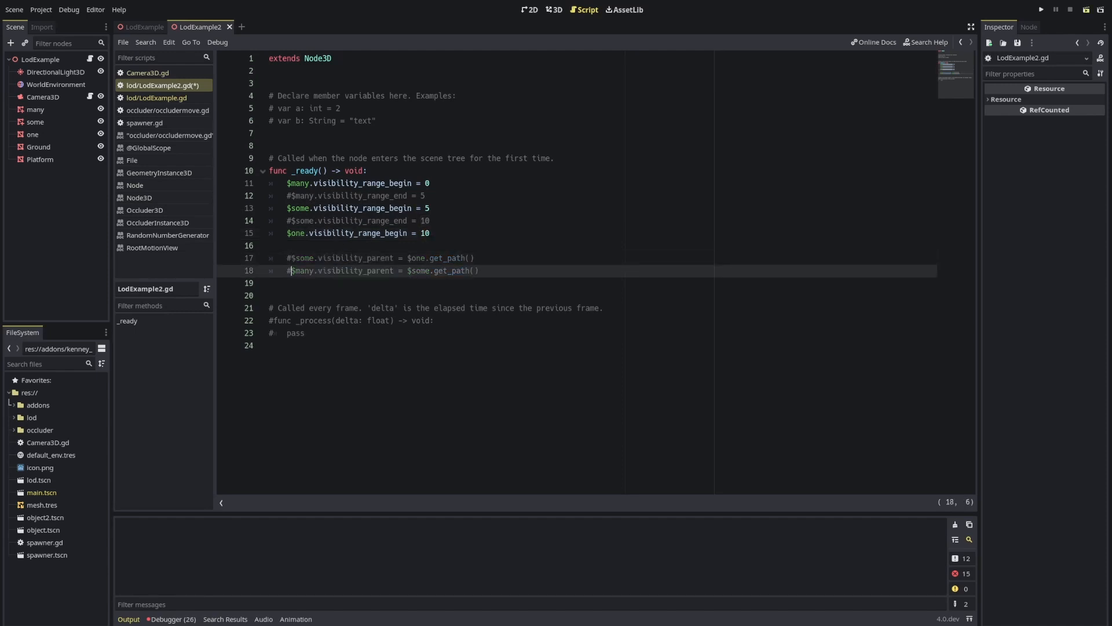
{"action": "left_click", "coordinate": [1041, 9]}
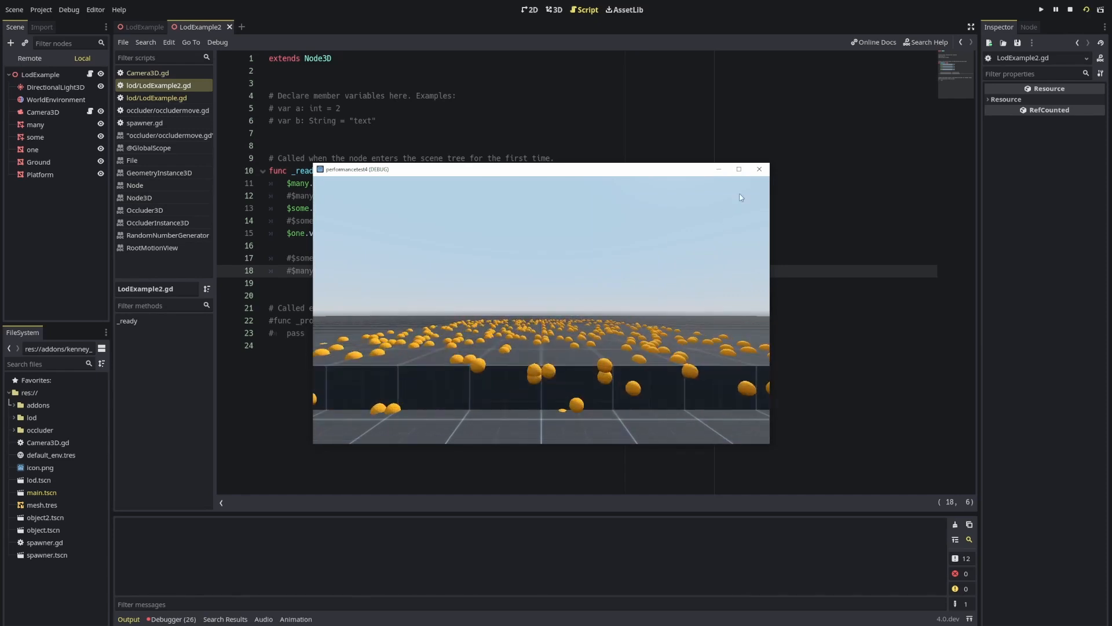
- Fly the game camera far out from the spheres, then close the play window
{"action": "left_click", "coordinate": [759, 169]}
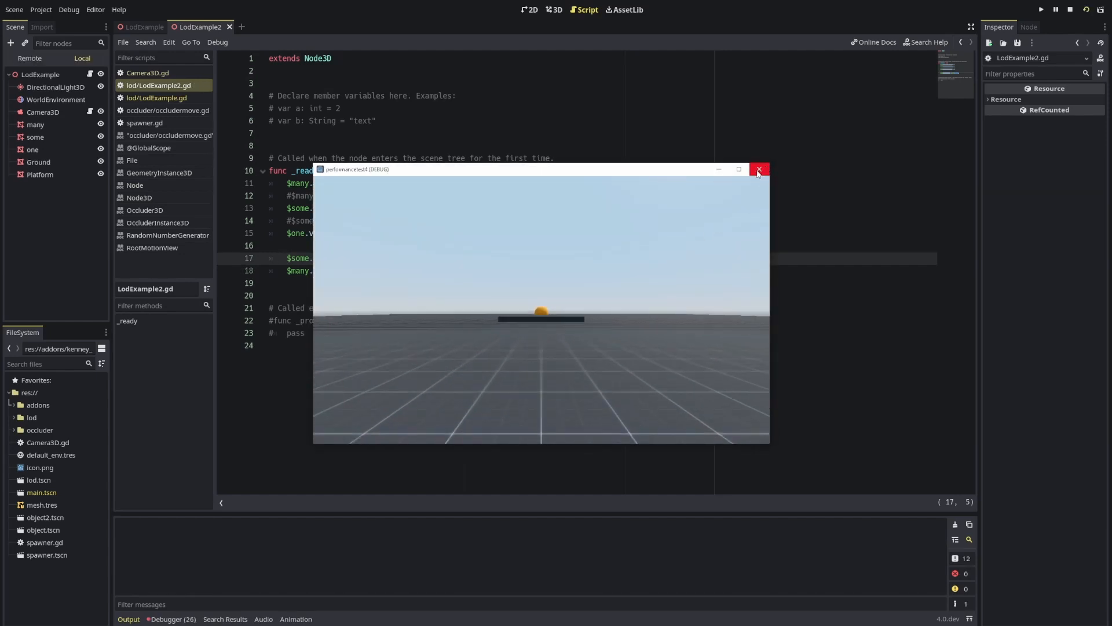
{"action": "left_click", "coordinate": [759, 170]}
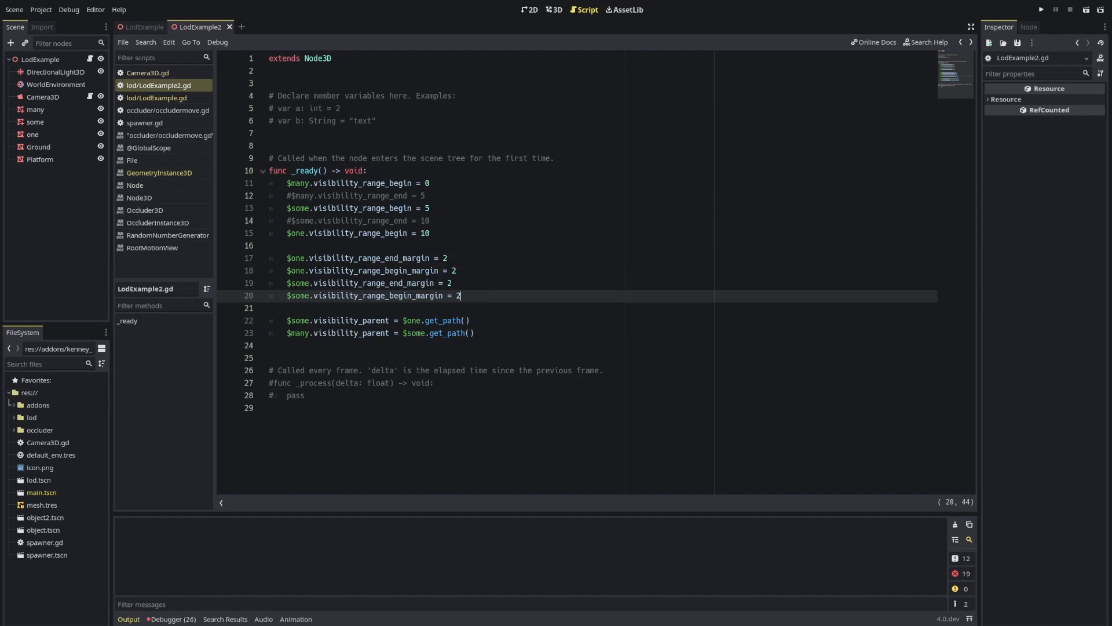
- Enable the 2-unit begin and end margin lines and both visibility_parent lines, then run the scene
{"action": "double_click", "coordinate": [389, 257]}
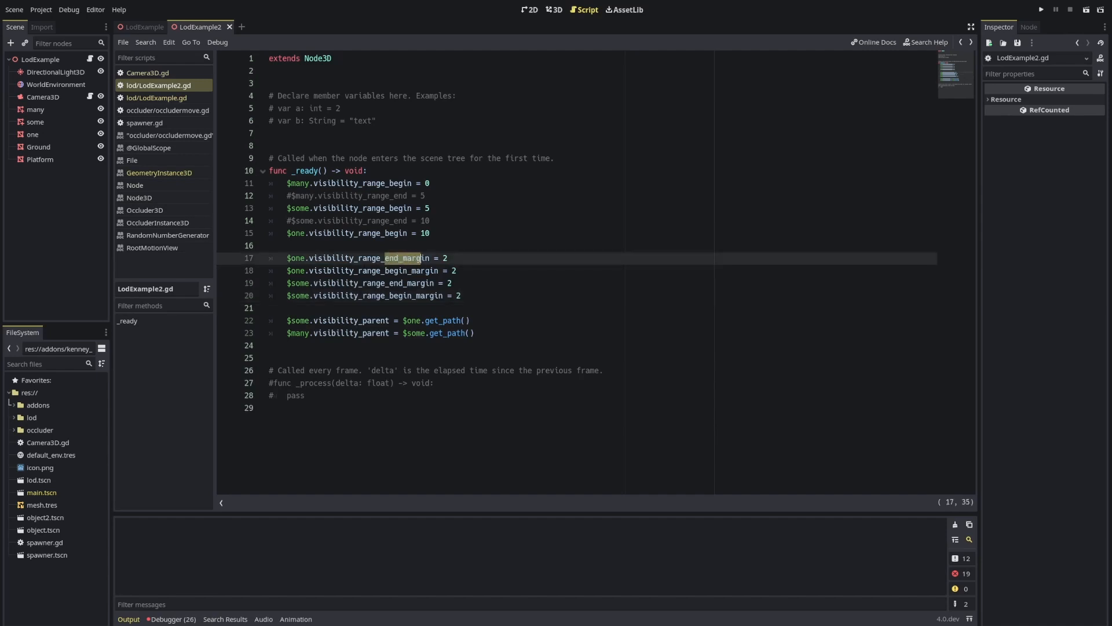
{"action": "left_click", "coordinate": [380, 270]}
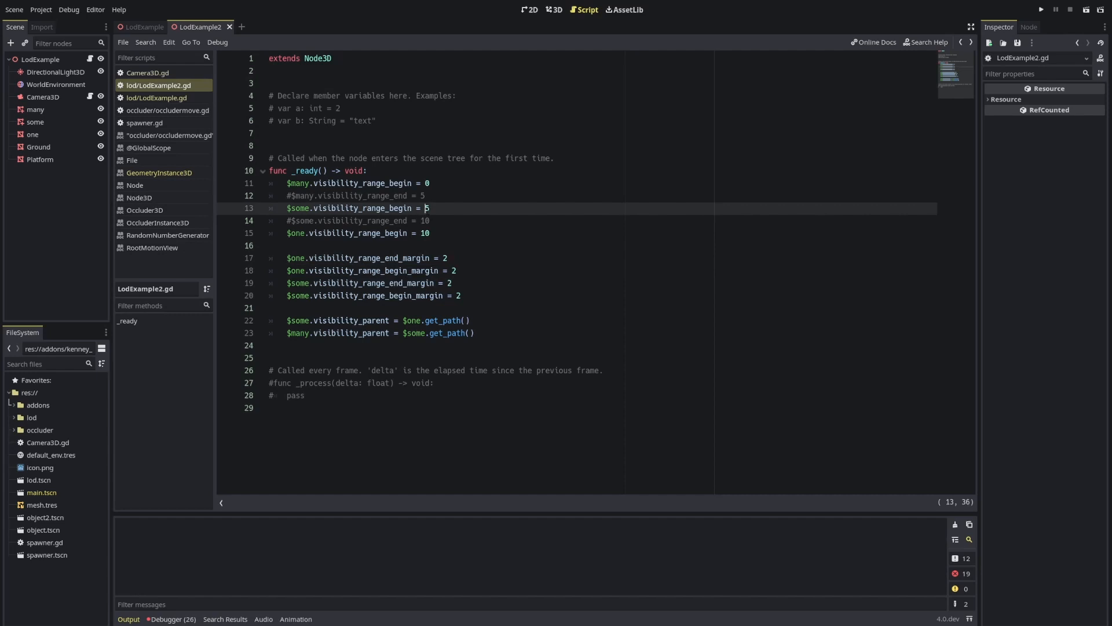
{"action": "left_click", "coordinate": [447, 257]}
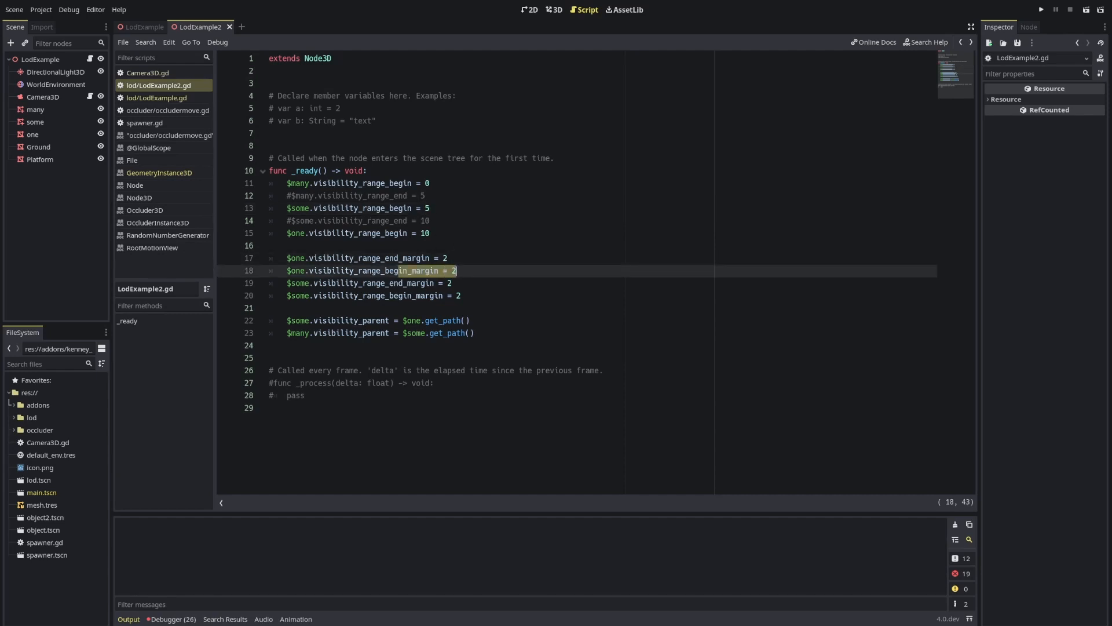
{"action": "left_click", "coordinate": [348, 208]}
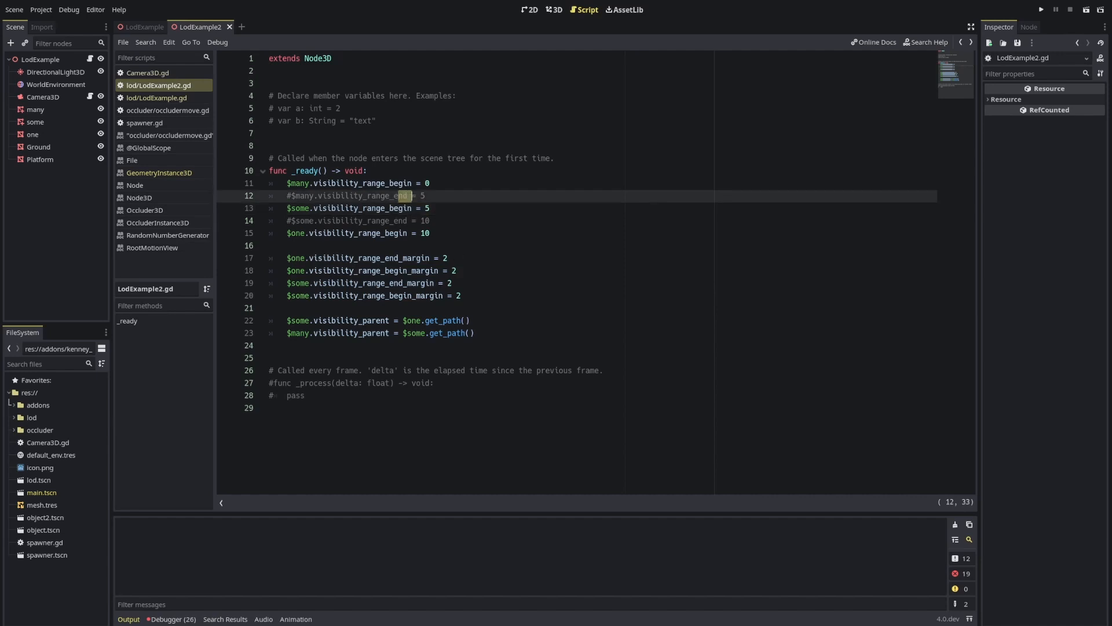
{"action": "left_click", "coordinate": [445, 257]}
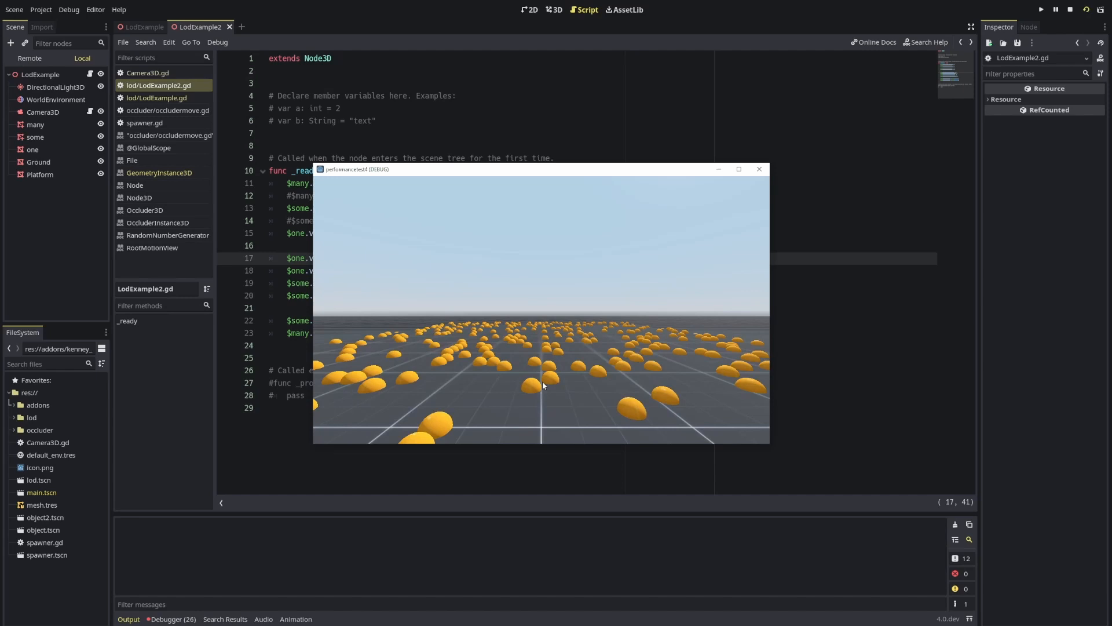
{"action": "mouse_move", "coordinate": [539, 349]}
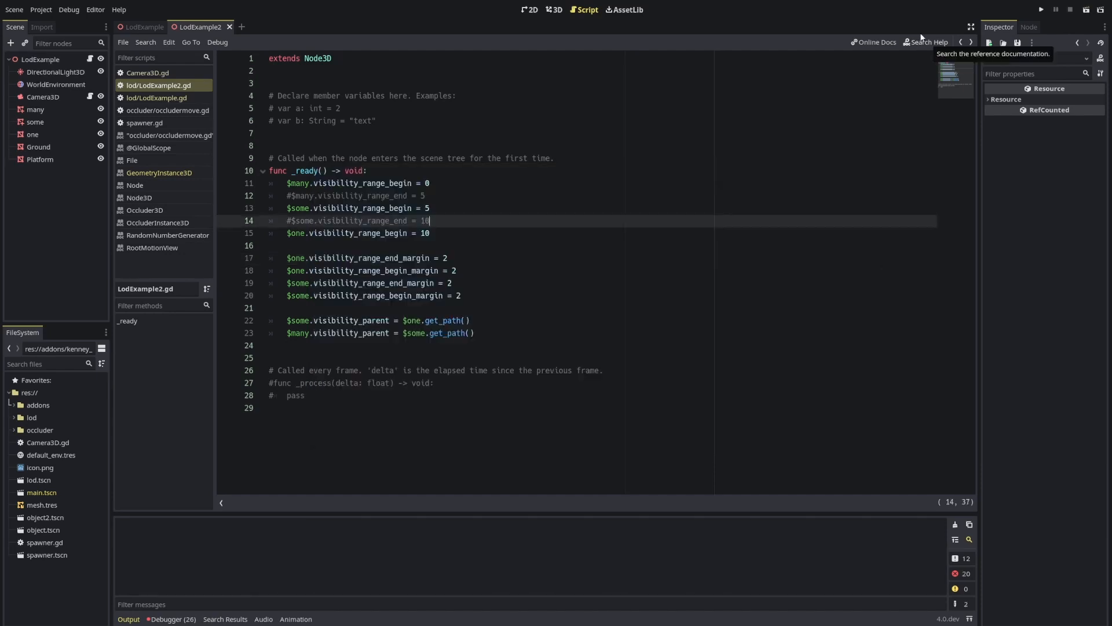
- Open the GeometryInstance3D class reference from Search Help to see its visibility range properties
{"action": "left_click", "coordinate": [925, 42]}
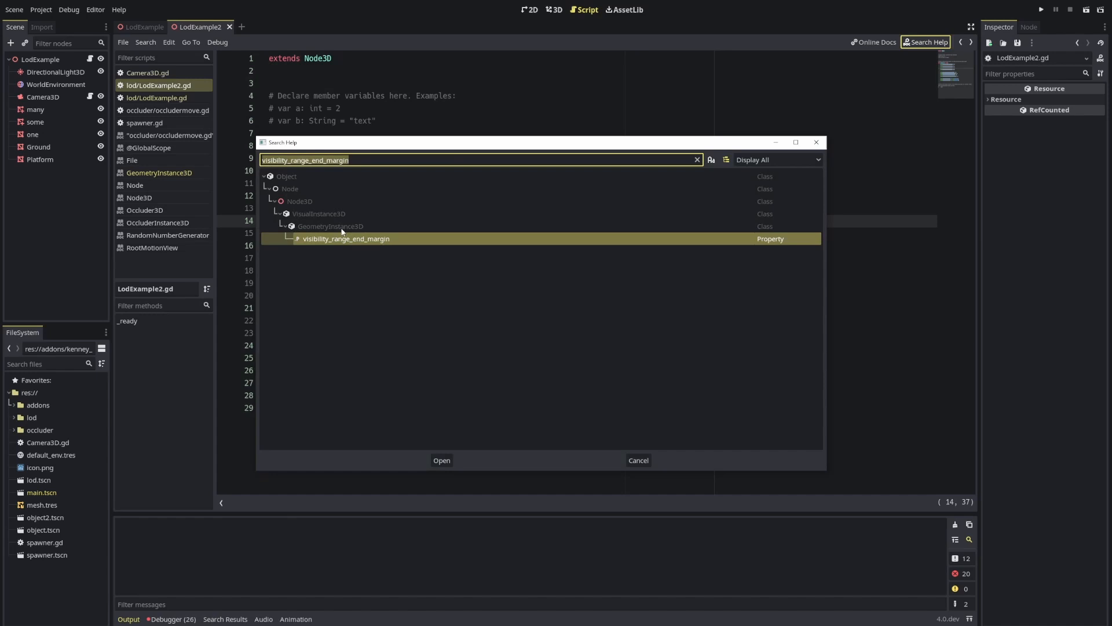
{"action": "left_click", "coordinate": [440, 460]}
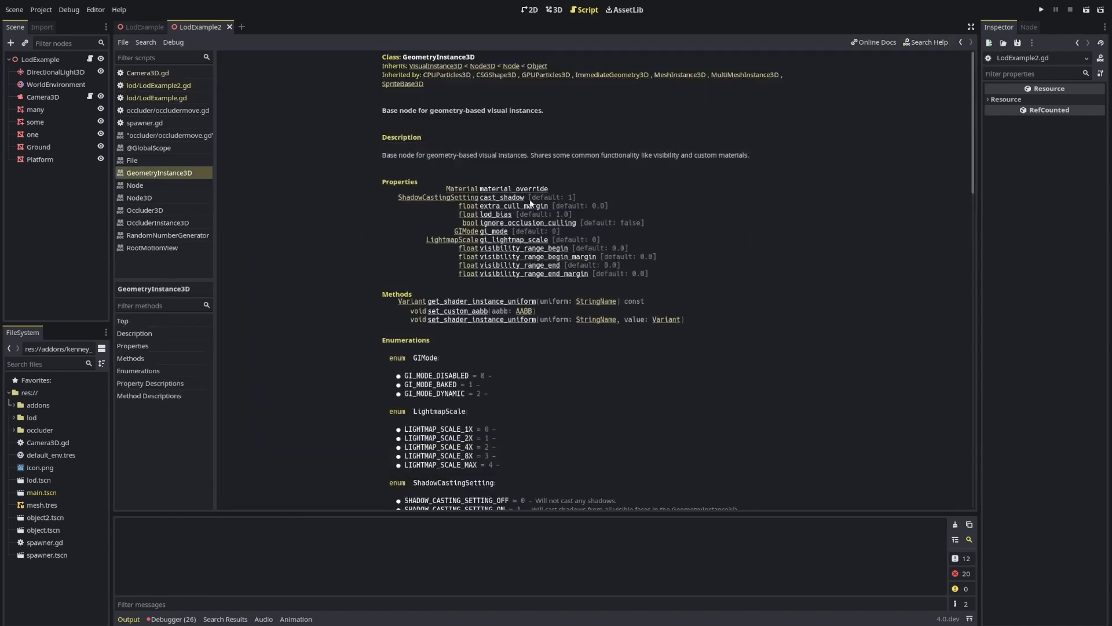
{"action": "mouse_move", "coordinate": [545, 256]}
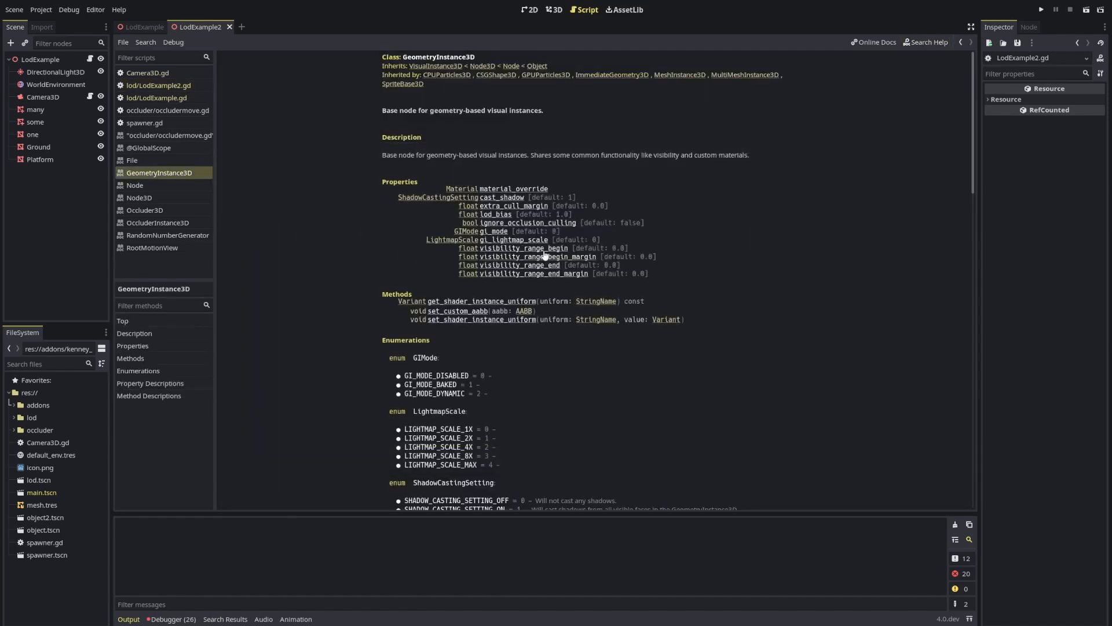
{"action": "mouse_move", "coordinate": [464, 320]}
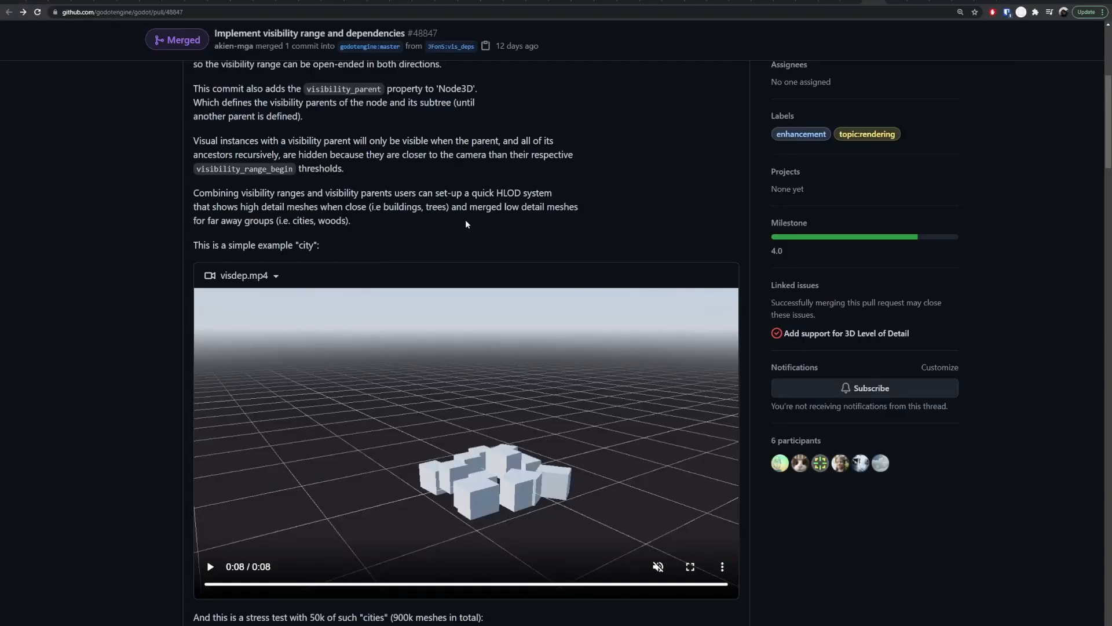
- Scroll PR #48847 back to the top and view its Checks tab
{"action": "scroll", "scroll_direction": "up", "scroll_amount": 3}
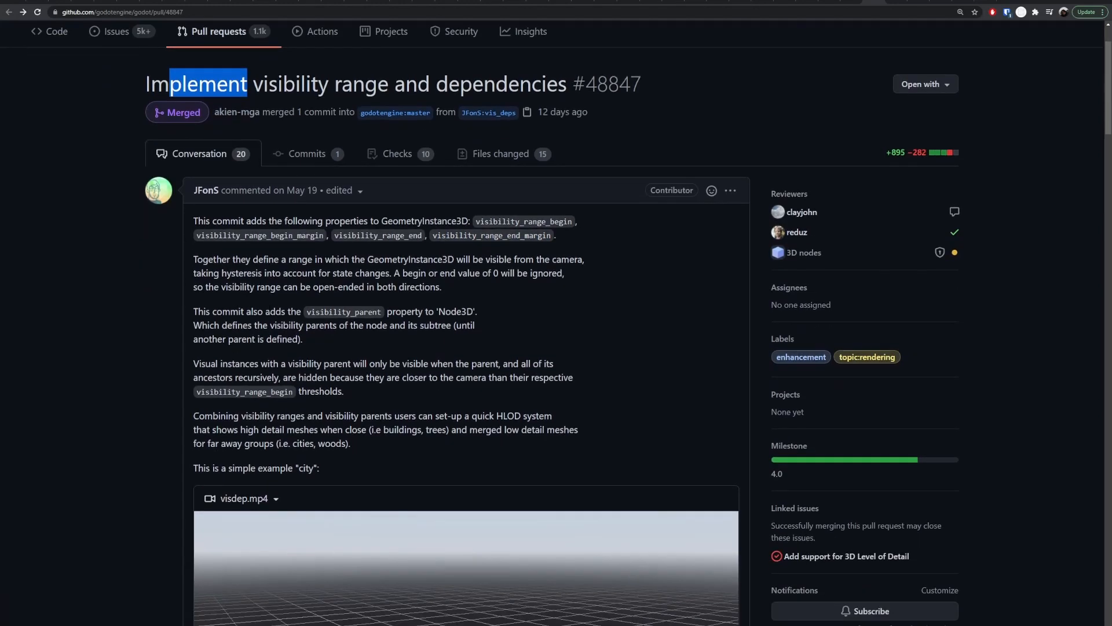
{"action": "mouse_move", "coordinate": [305, 145]}
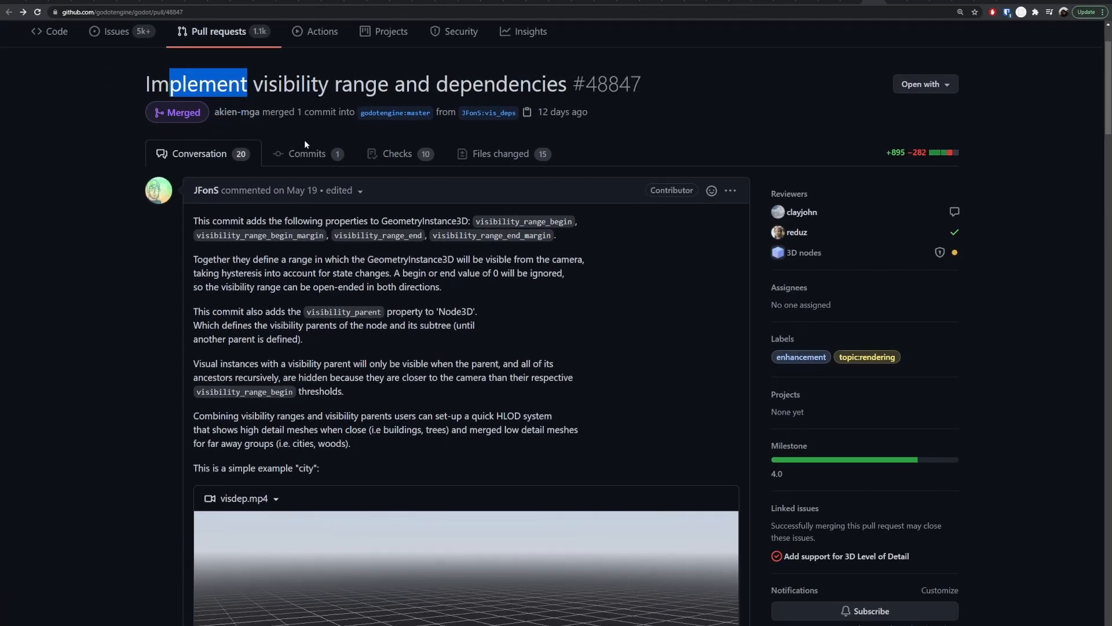
{"action": "scroll", "scroll_direction": "up", "scroll_amount": 3}
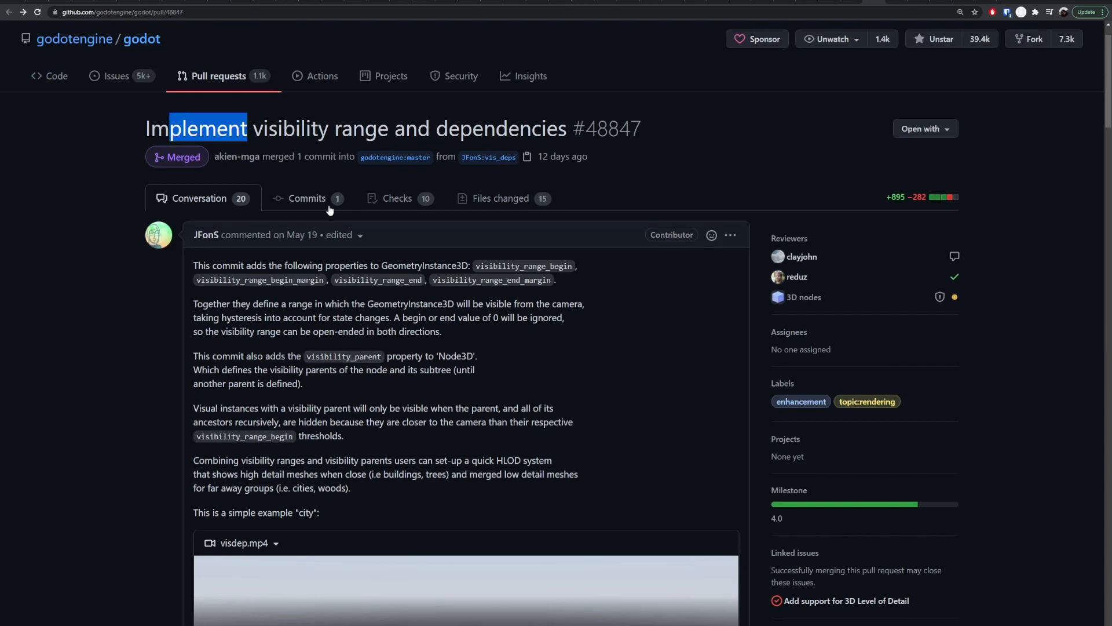
{"action": "left_click", "coordinate": [396, 198]}
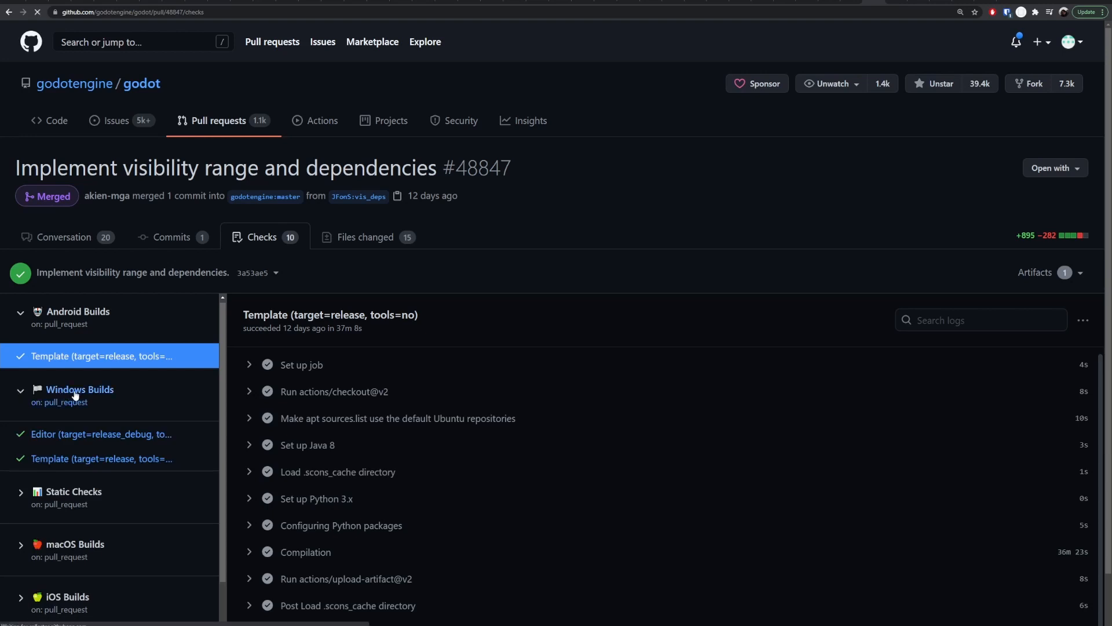
- Start the windows-editor artifact download from the Windows Builds run, then cancel it
{"action": "left_click", "coordinate": [80, 390]}
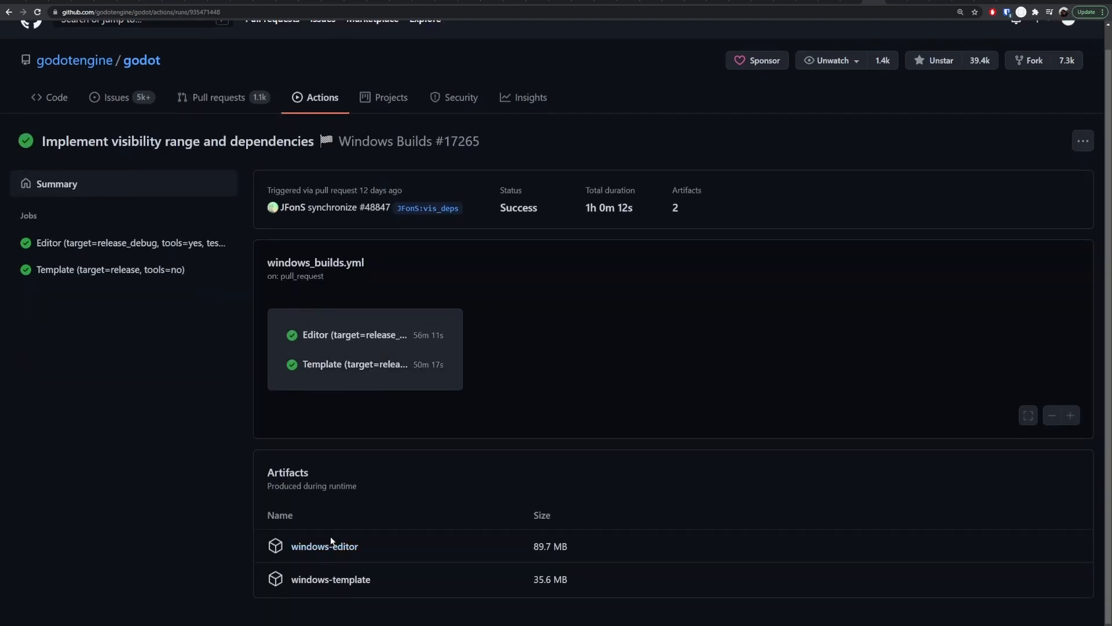
{"action": "left_click", "coordinate": [324, 546]}
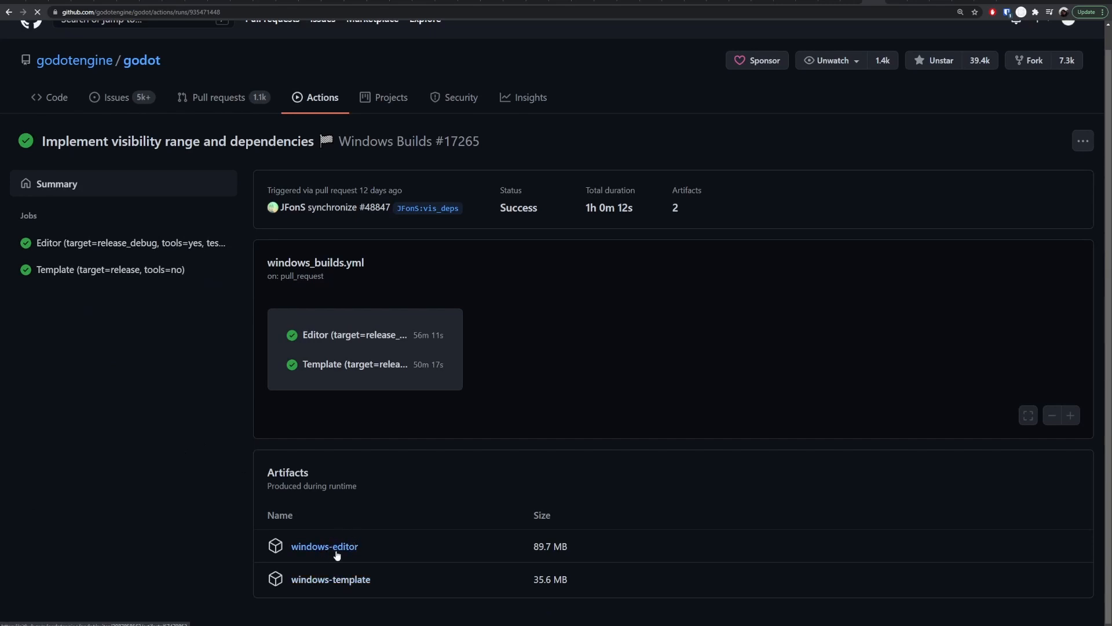
{"action": "left_click", "coordinate": [323, 546]}
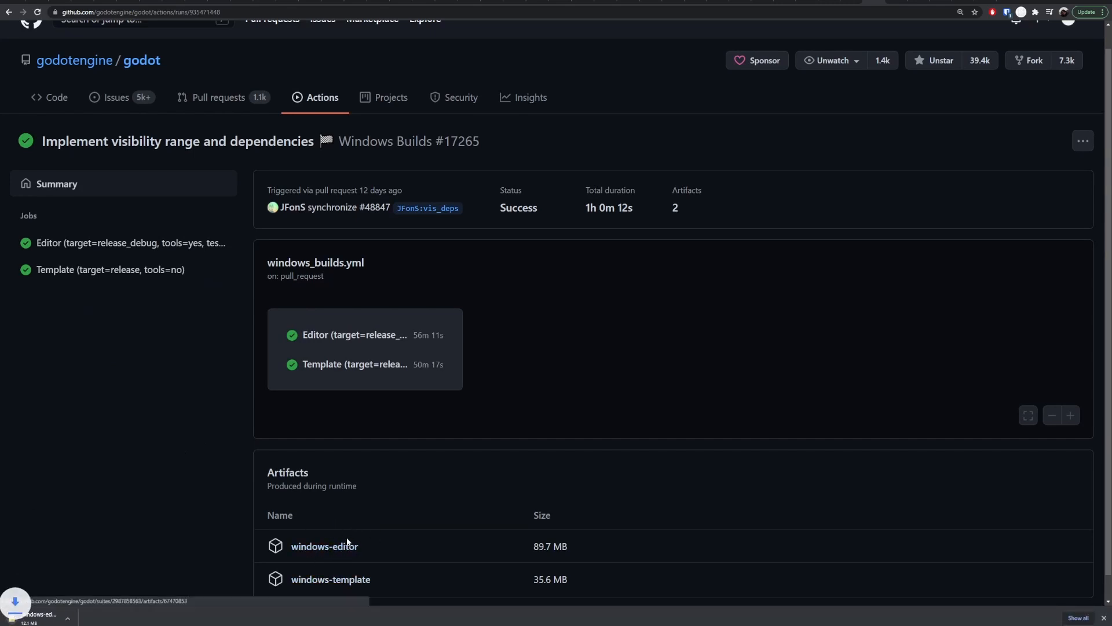
{"action": "left_click", "coordinate": [93, 618]}
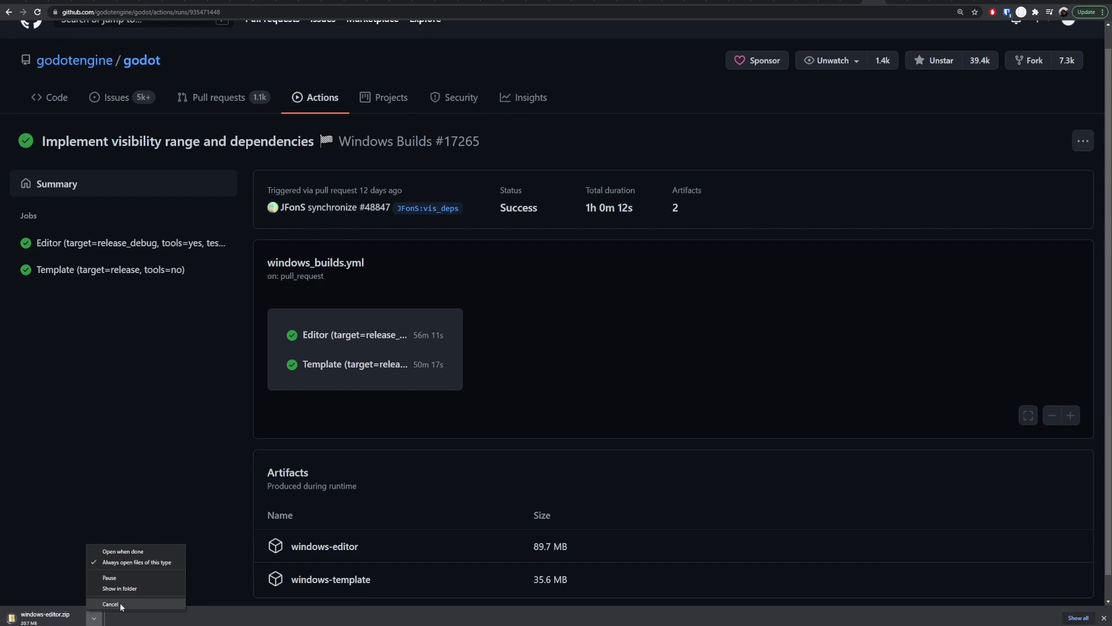
{"action": "left_click", "coordinate": [110, 604]}
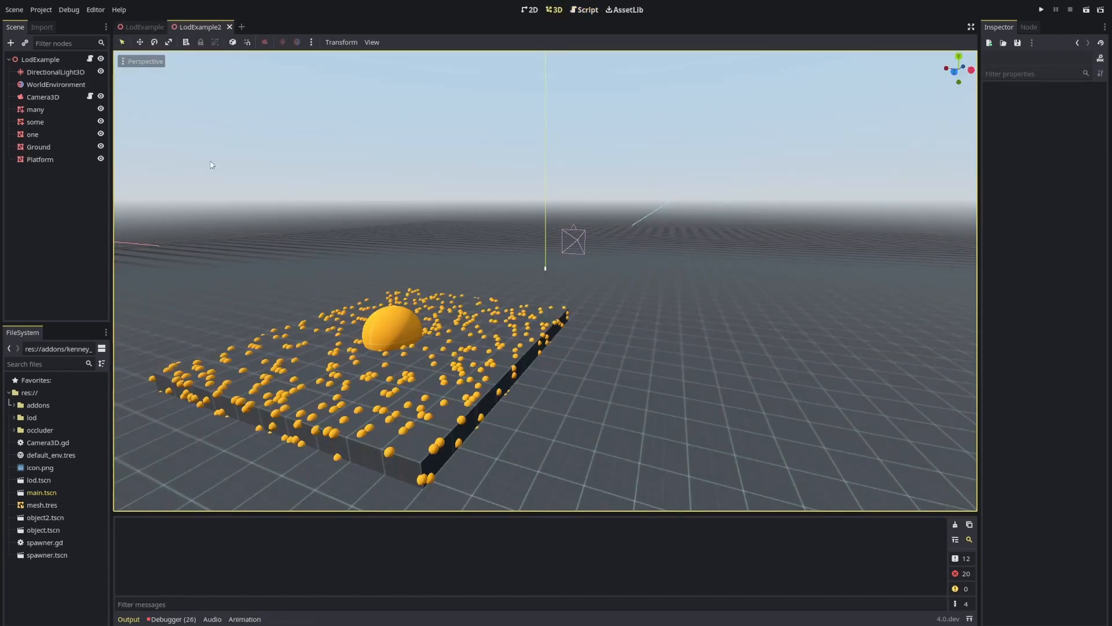
- Review the many, some and one sphere nodes in the Inspector, then return to Chrome
{"action": "left_click", "coordinate": [35, 109]}
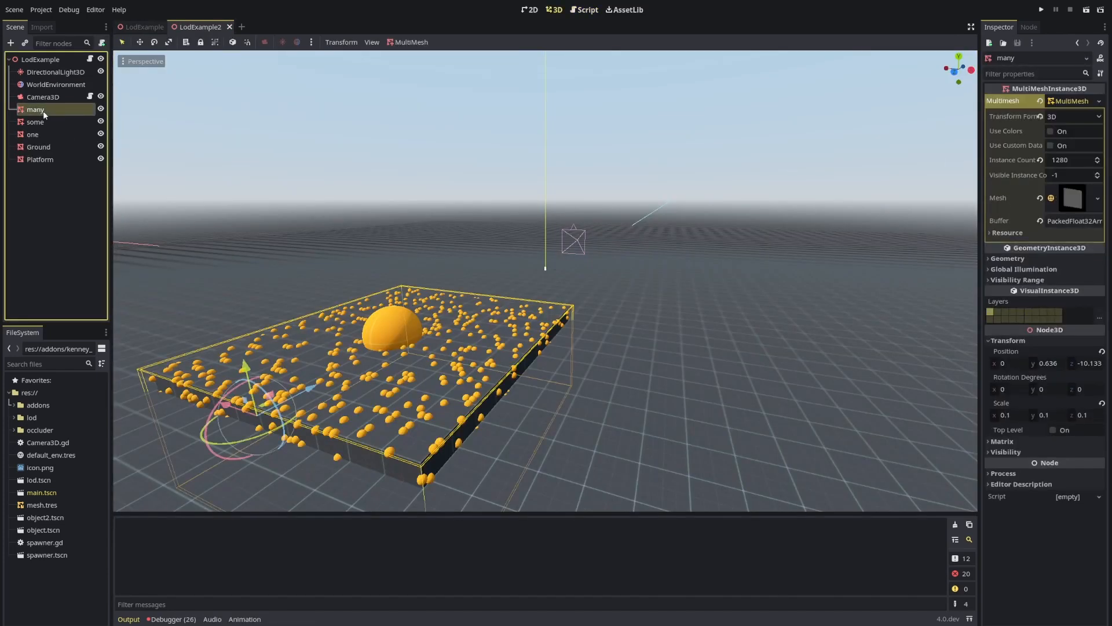
{"action": "left_click", "coordinate": [35, 122]}
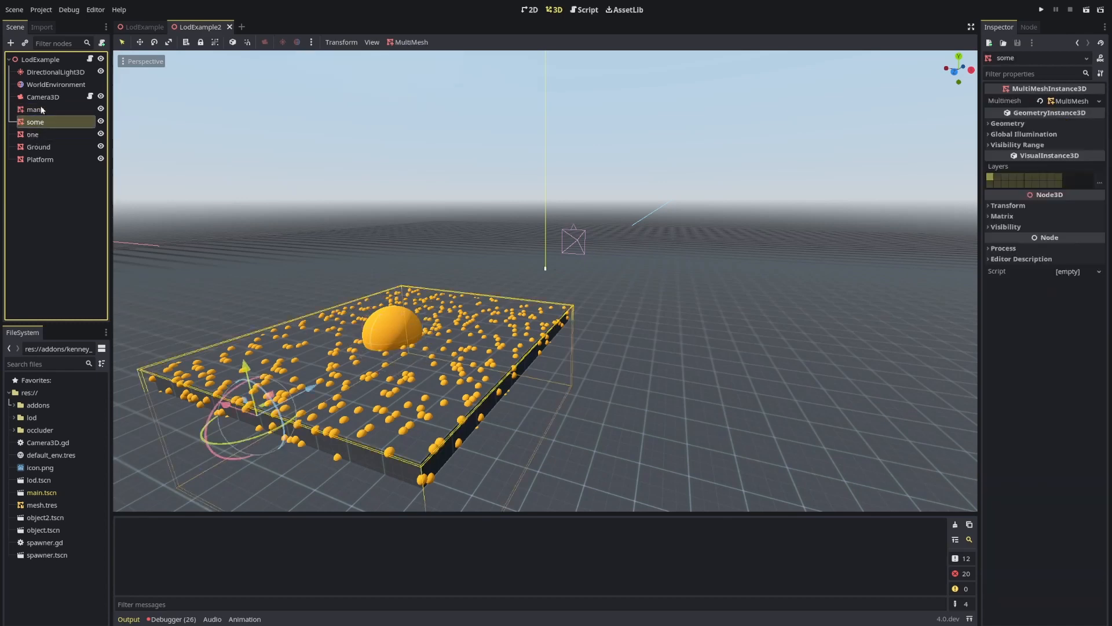
{"action": "left_click", "coordinate": [32, 134]}
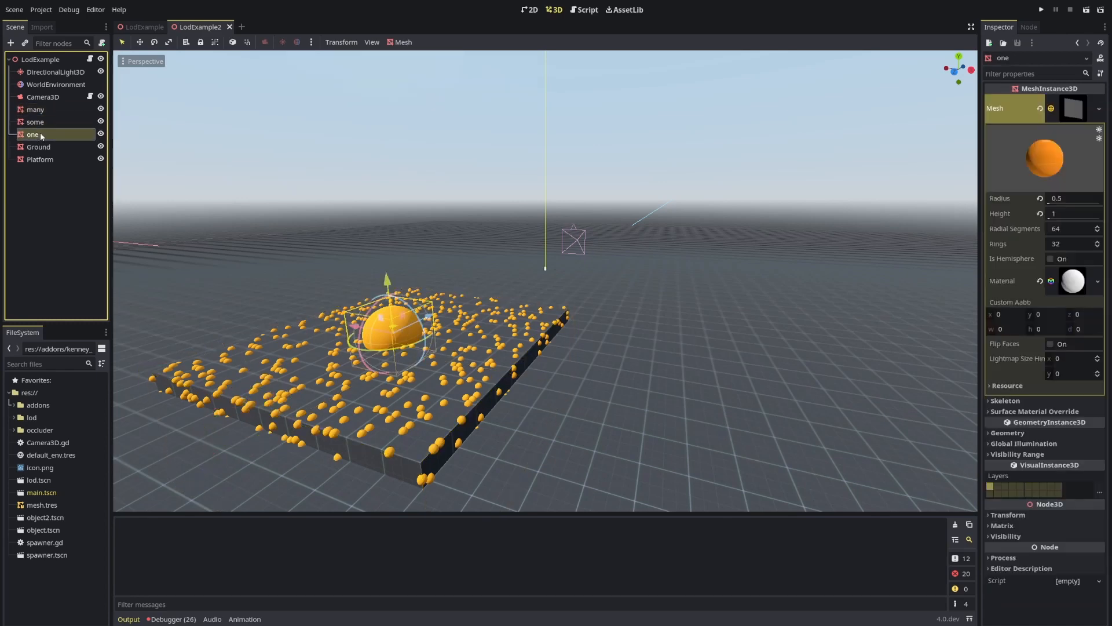
{"action": "mouse_move", "coordinate": [33, 135]}
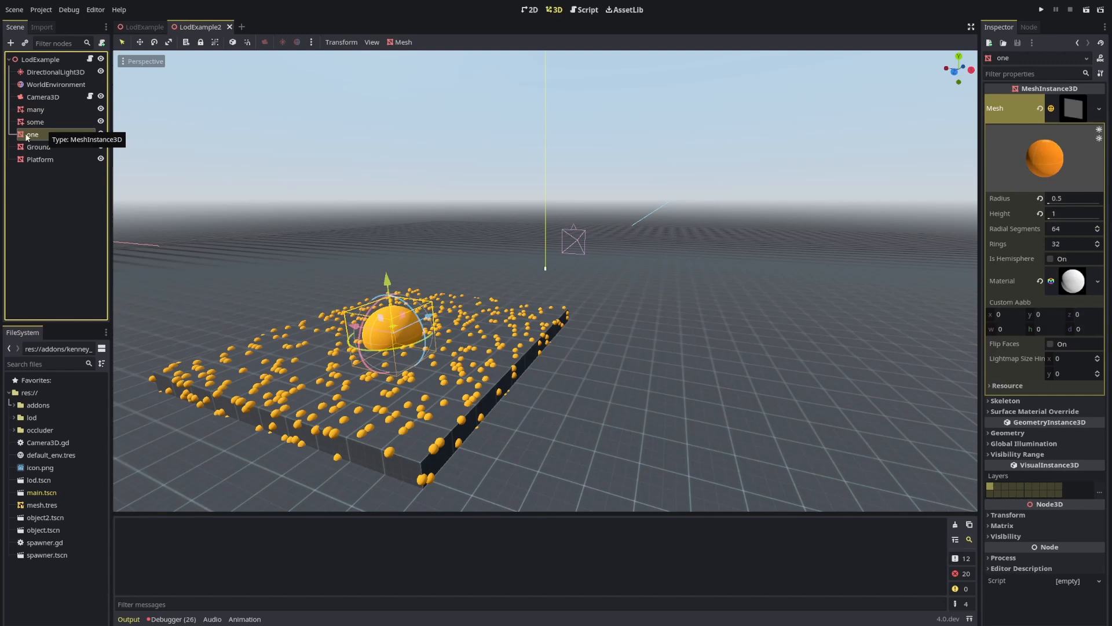
{"action": "mouse_move", "coordinate": [96, 85]}
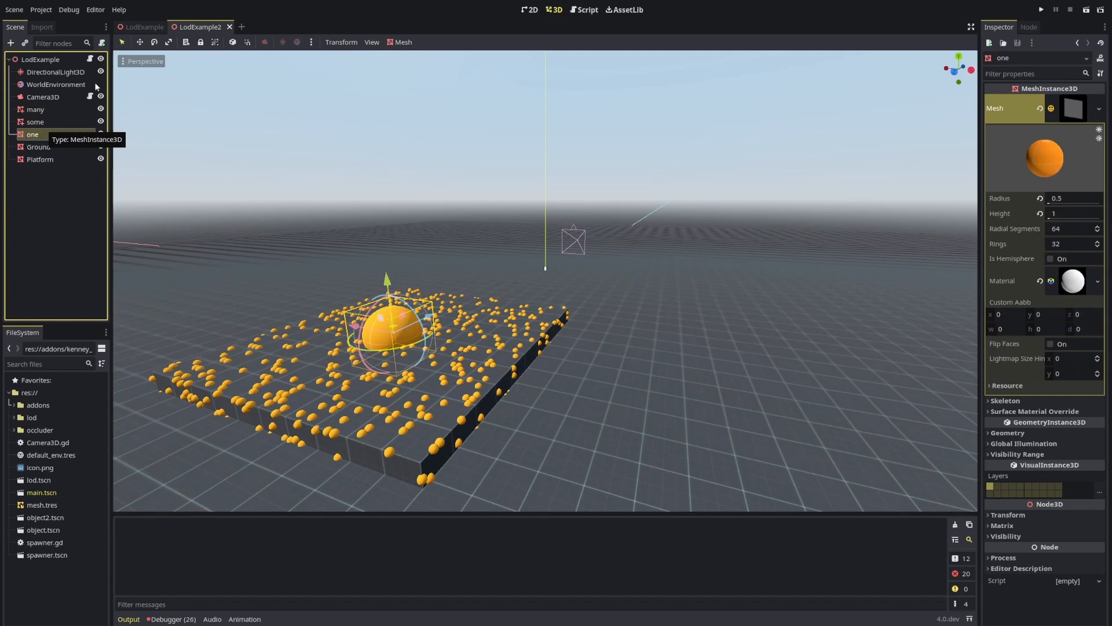
{"action": "left_click", "coordinate": [584, 10]}
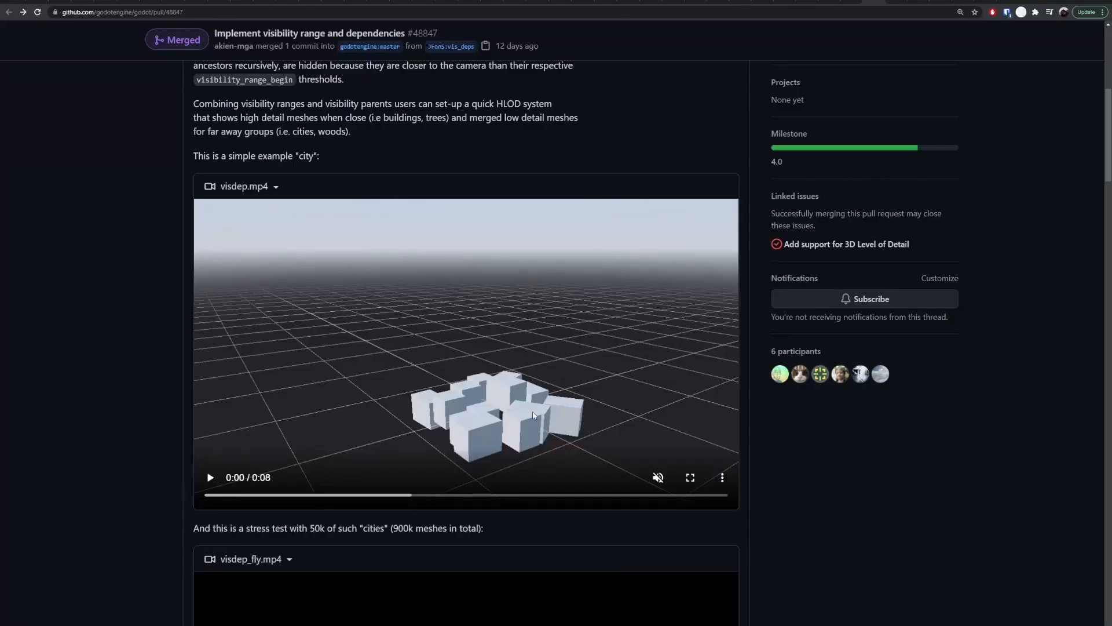
- Play the visdep.mp4 simple city example video in the PR description
{"action": "left_click", "coordinate": [210, 476]}
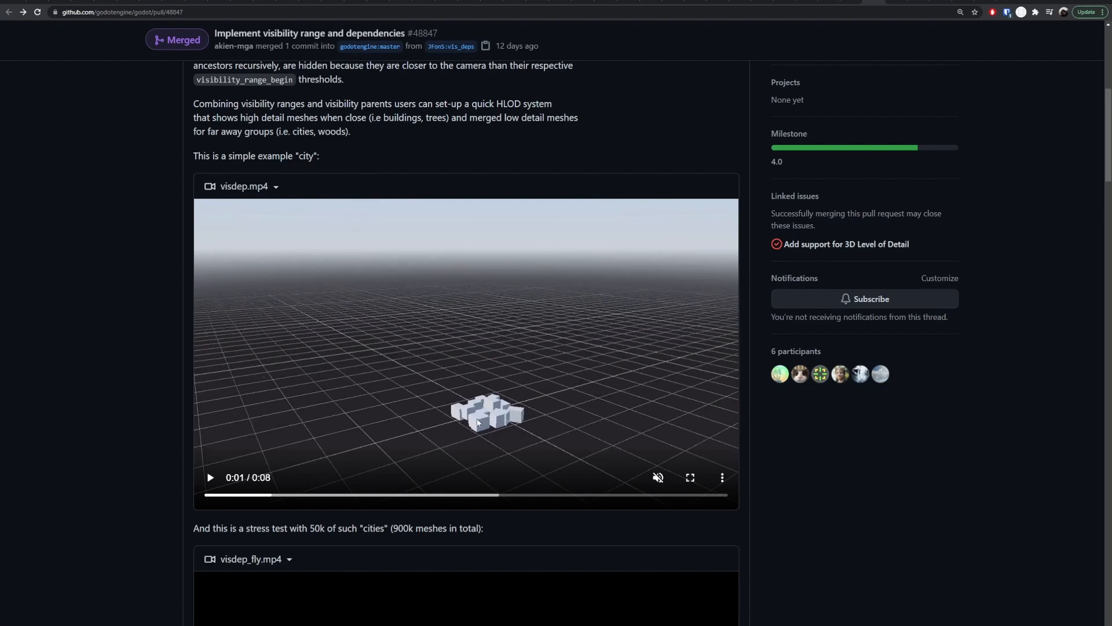
{"action": "mouse_move", "coordinate": [493, 391]}
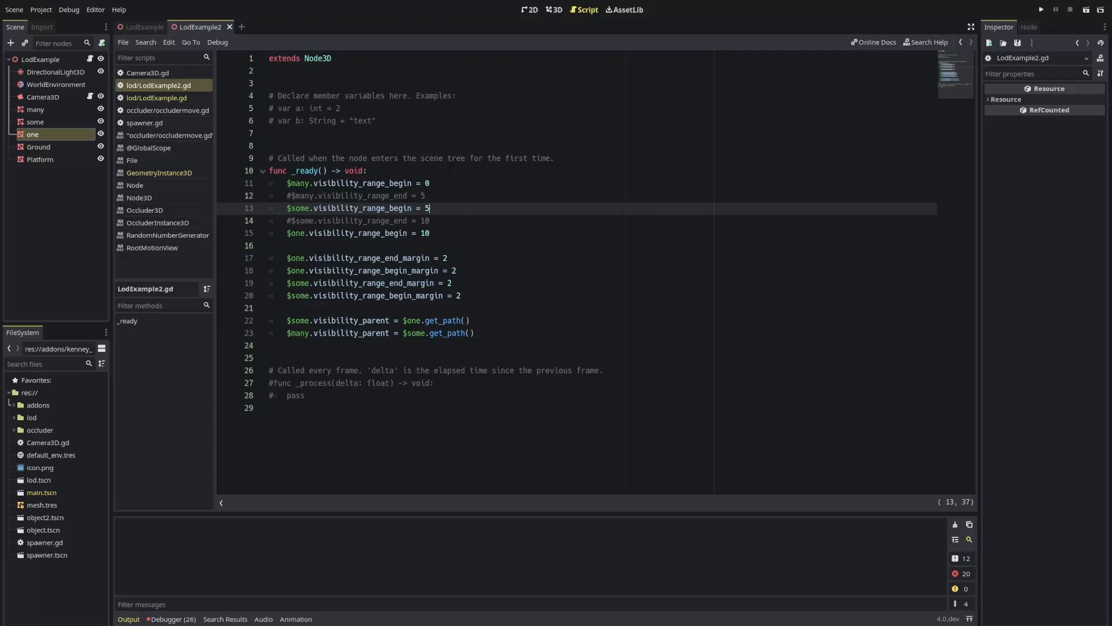
- Find visibility_range_end_margin under GeometryInstance3D via Search Help
{"action": "left_click", "coordinate": [926, 42]}
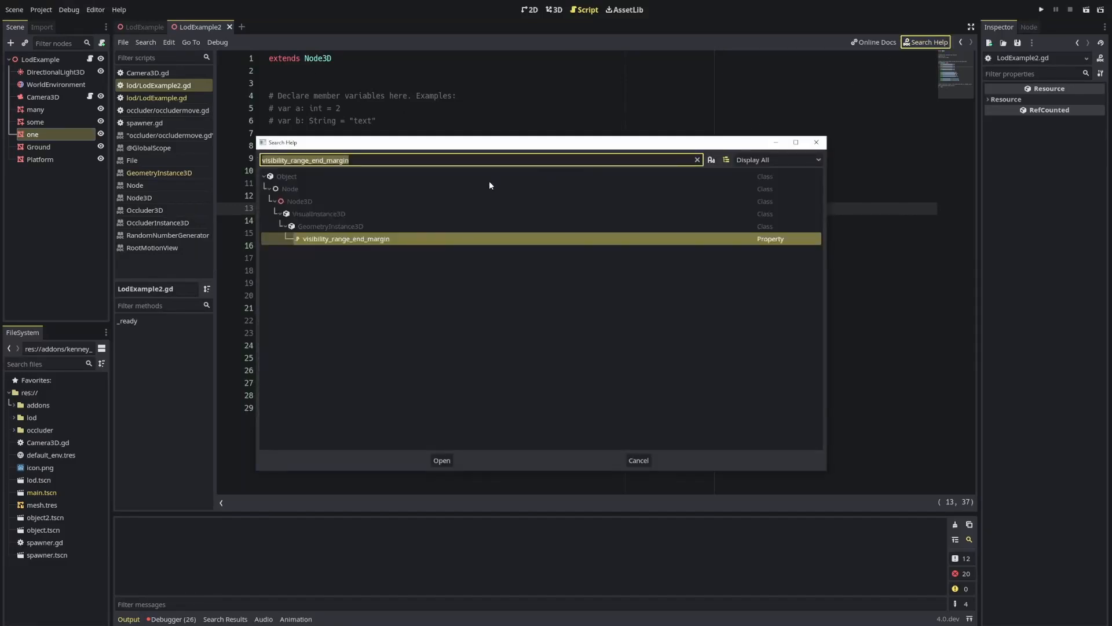
{"action": "left_click", "coordinate": [329, 225]}
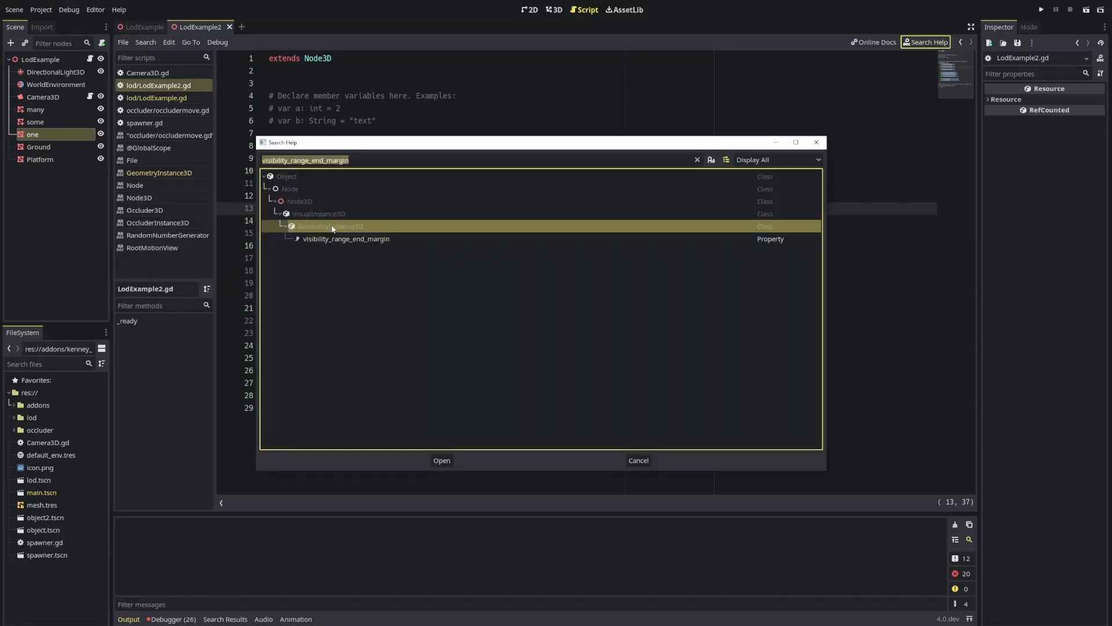
{"action": "mouse_move", "coordinate": [361, 228]}
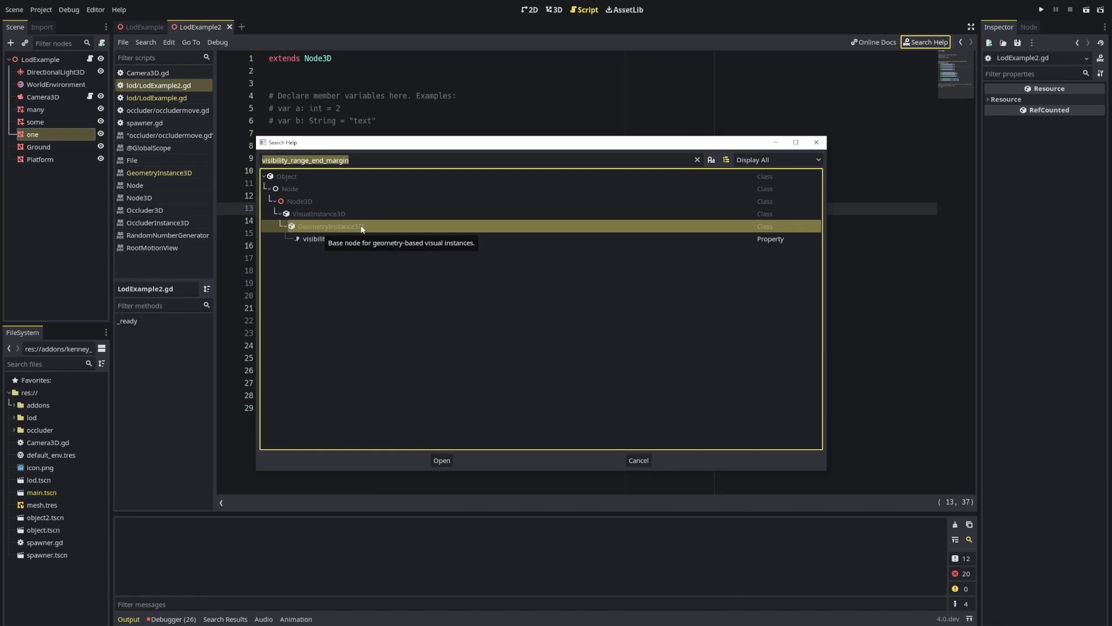
{"action": "mouse_move", "coordinate": [299, 204]}
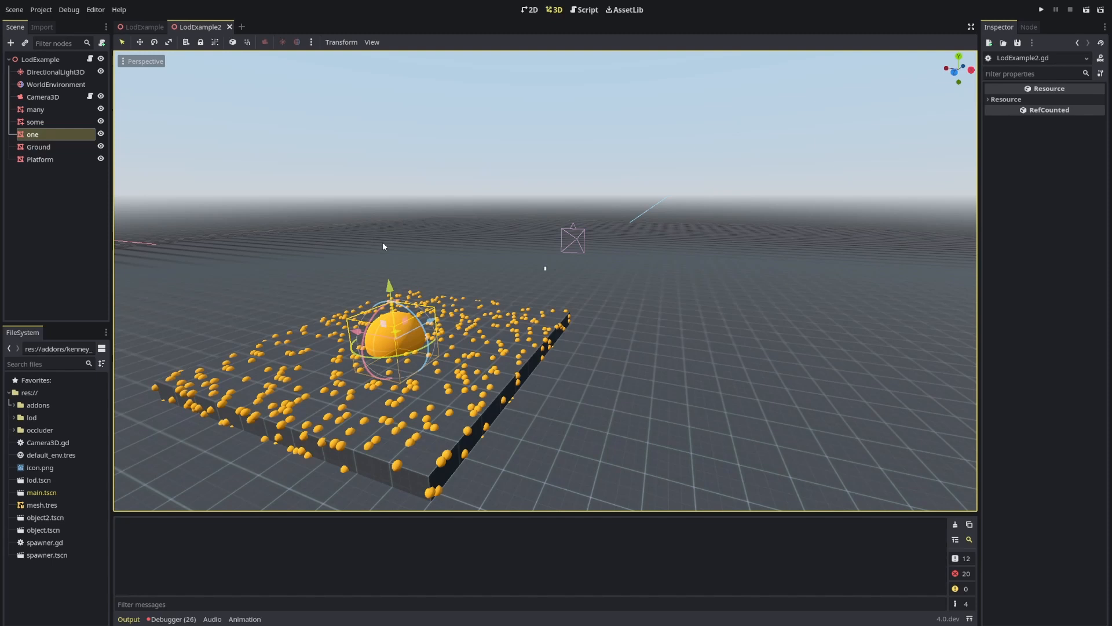
{"action": "mouse_move", "coordinate": [67, 140]}
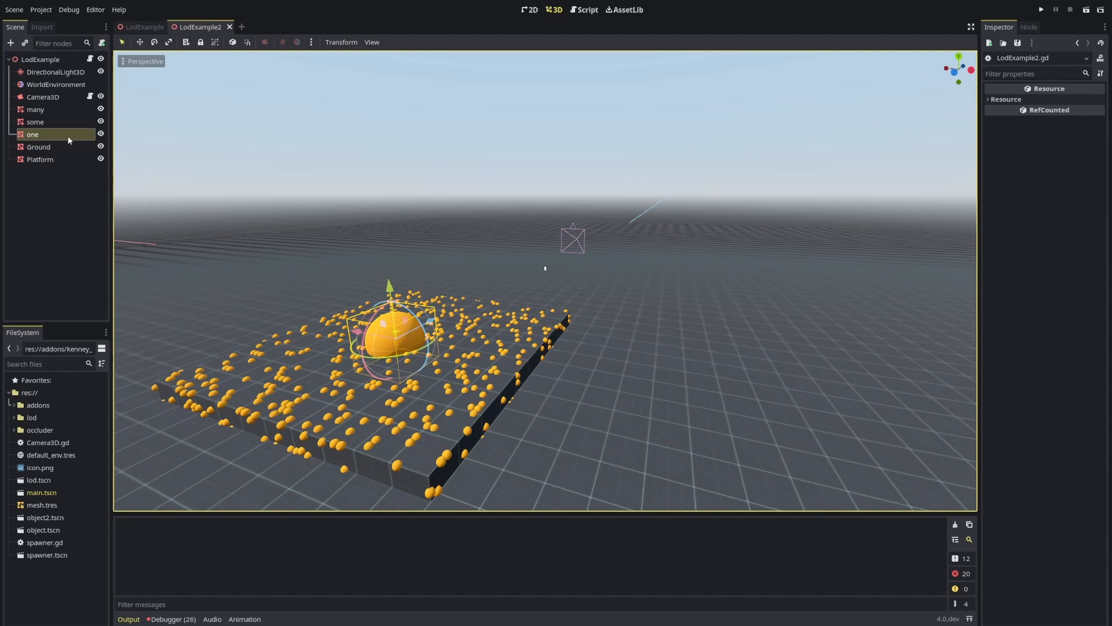
{"action": "mouse_move", "coordinate": [357, 178]}
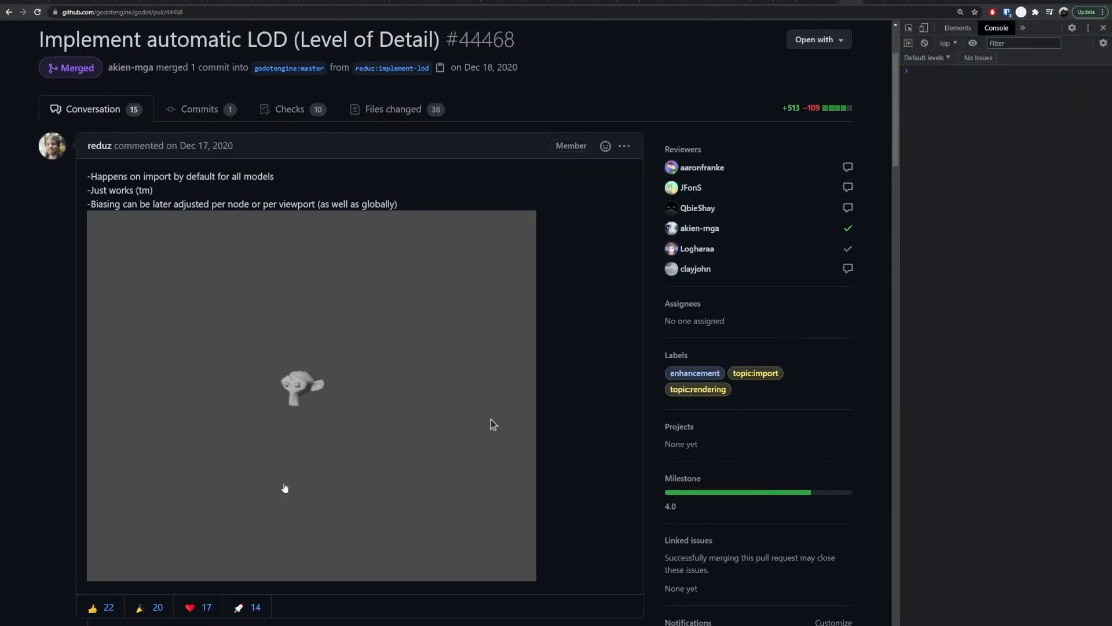
{"action": "mouse_move", "coordinate": [475, 488]}
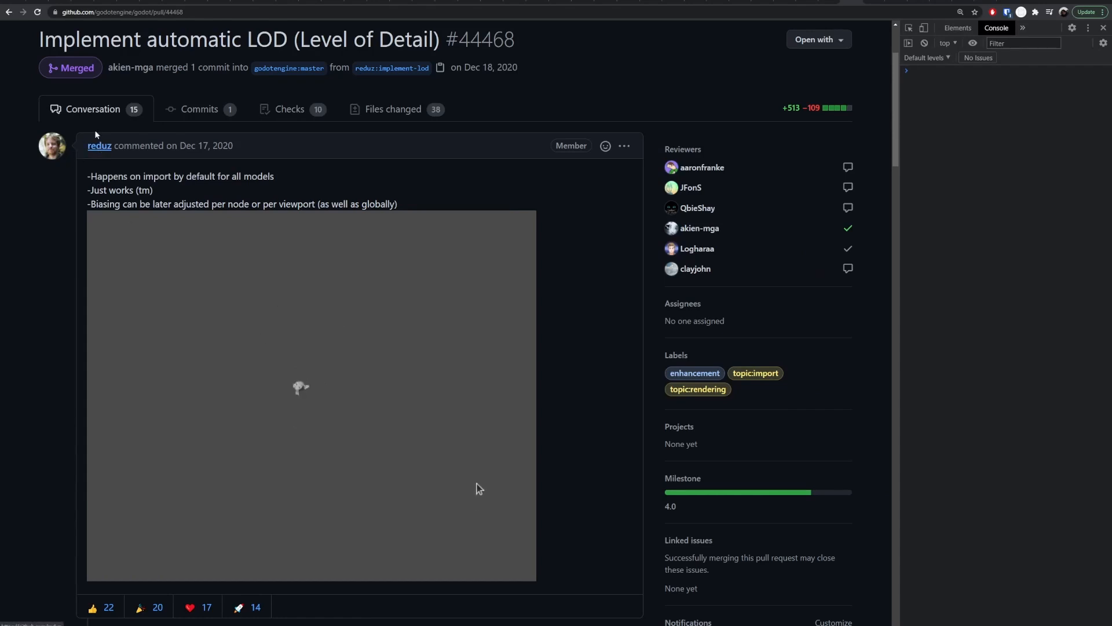
{"action": "mouse_move", "coordinate": [495, 390]}
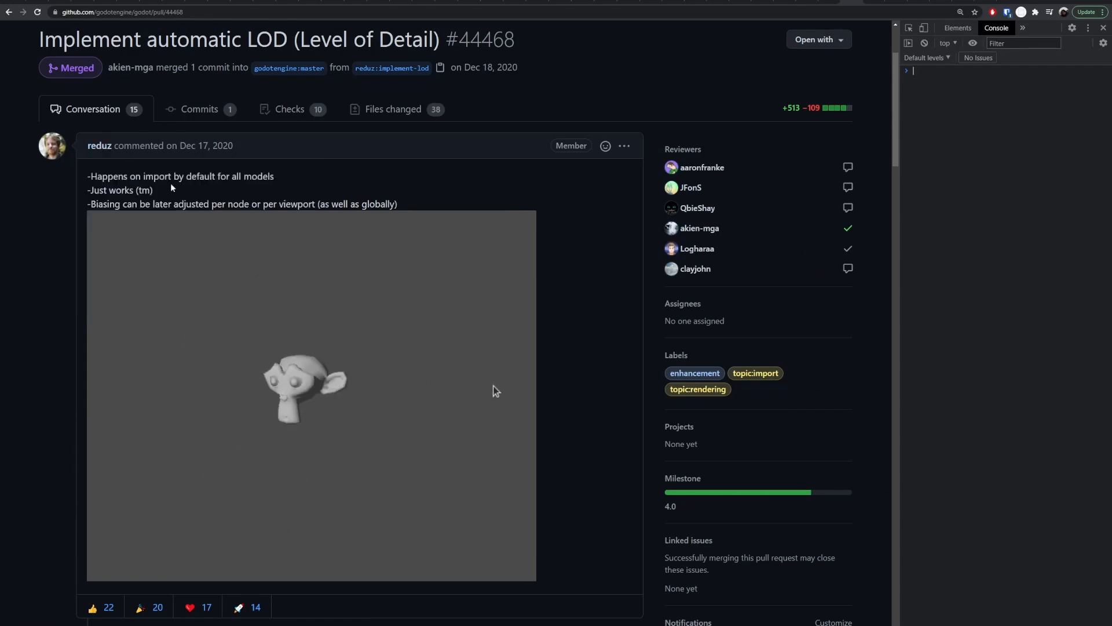
{"action": "mouse_move", "coordinate": [476, 502]}
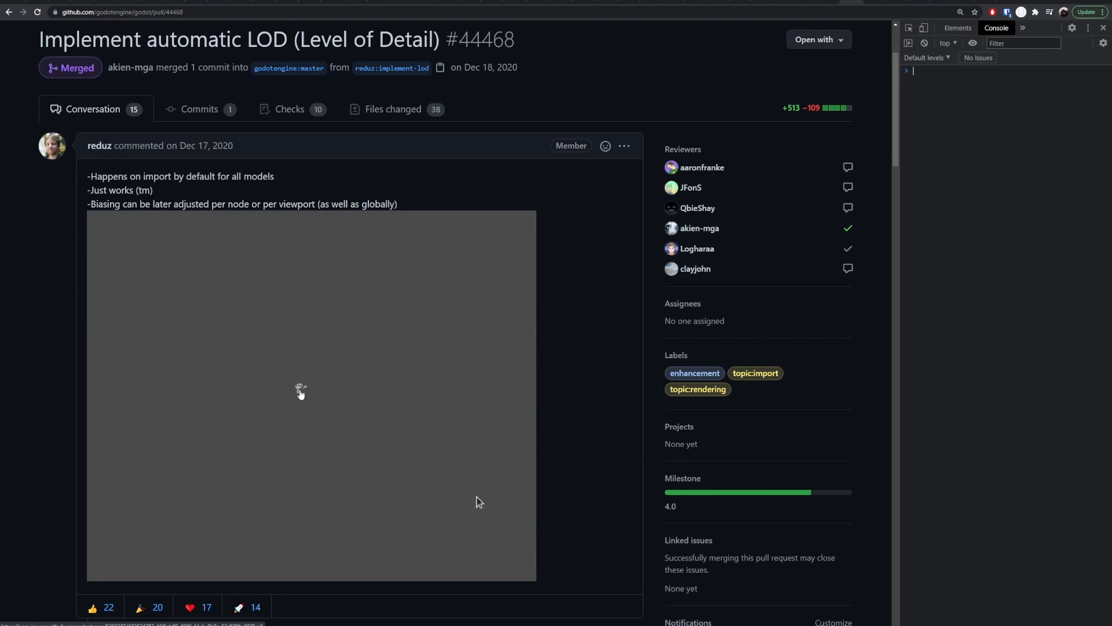